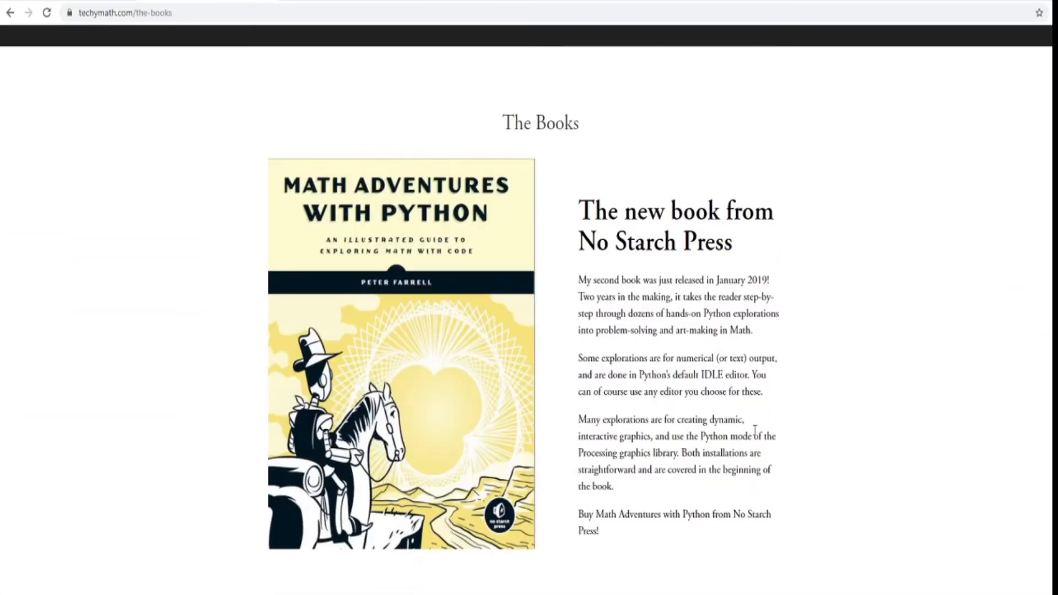
Step: Scroll the techymath books page down to the Hacking Math Class with Python section
scroll("down", 3)
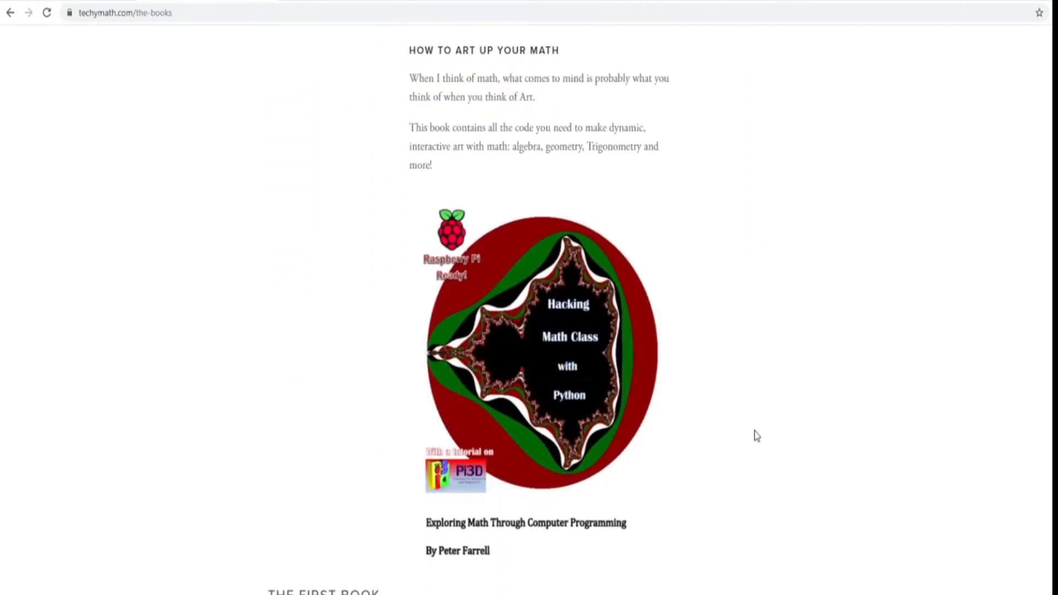
scroll("down", 3)
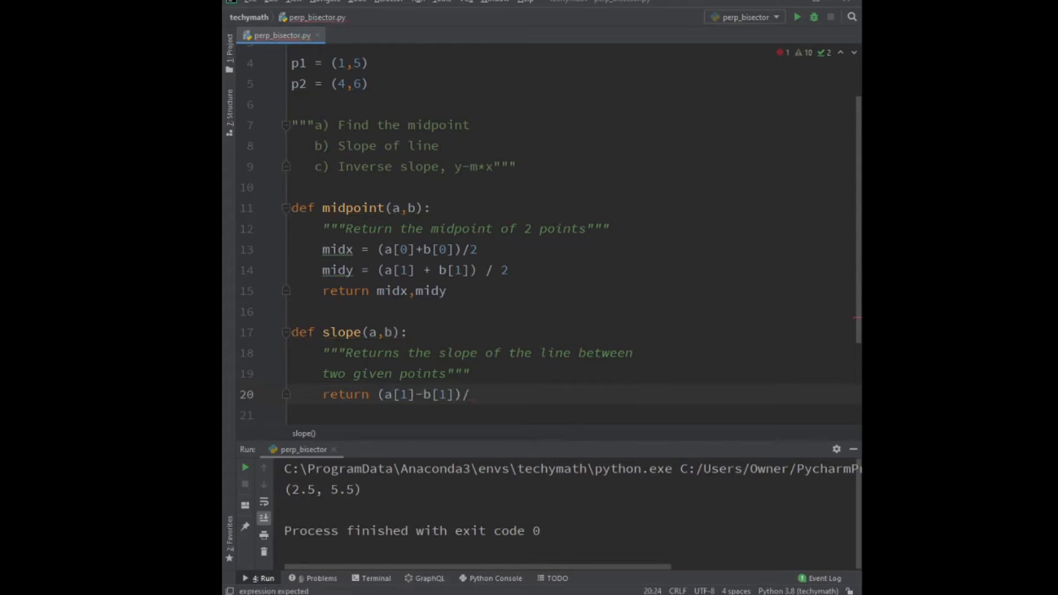
Step: Complete the slope return line with (a[0]-b[0]) as the denominator
type("(a[0]-b[0])")
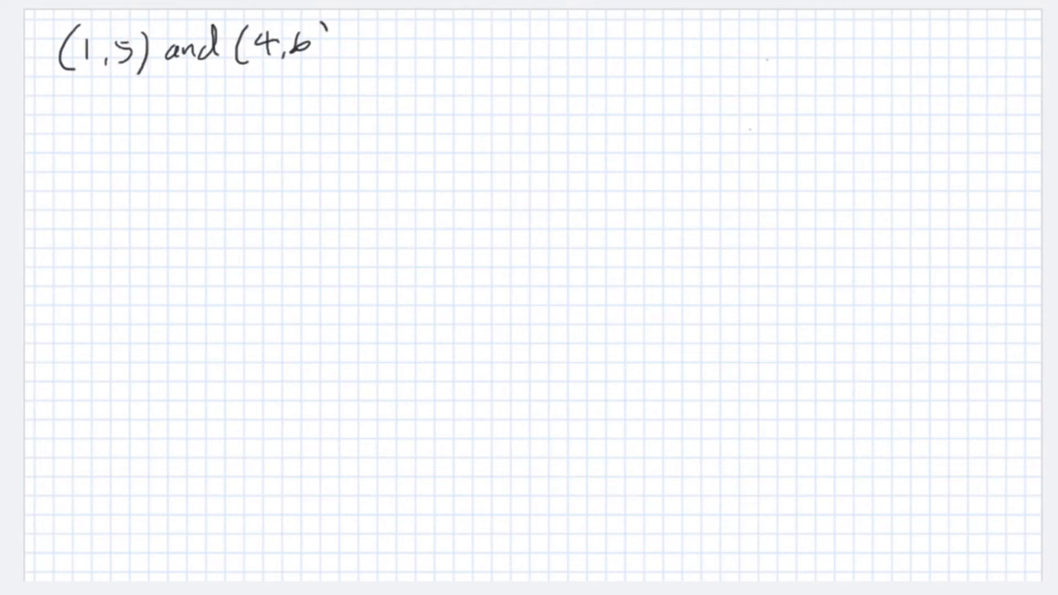
Step: Sketch the coordinate axes for (1,5) and (4,6) and note the perpendicular line 'thru Midp'
left_click(86, 131)
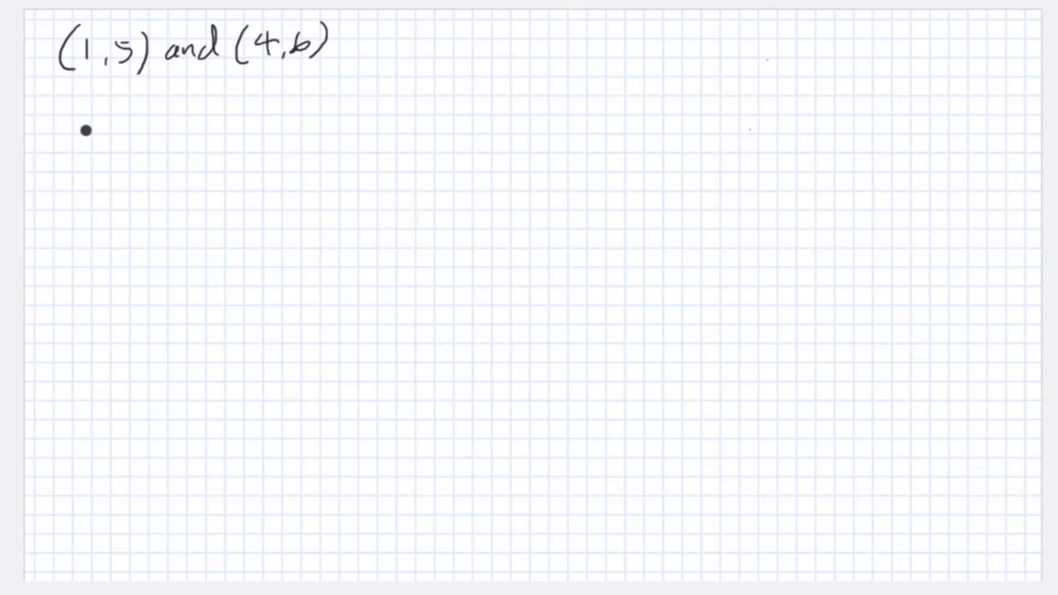
left_click_drag(96, 94, 96, 419)
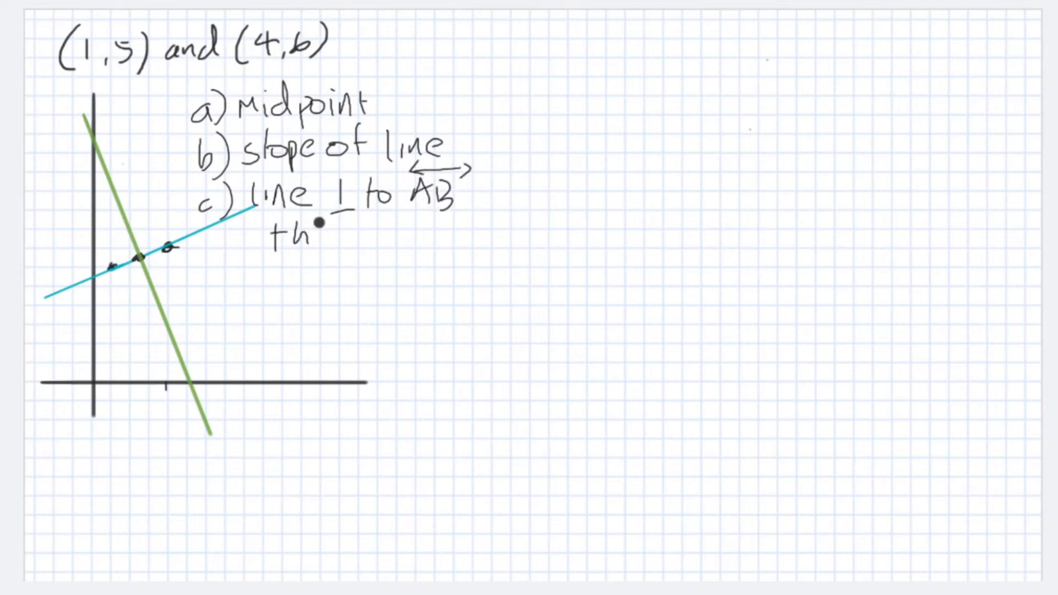
type("thru Midpoint")
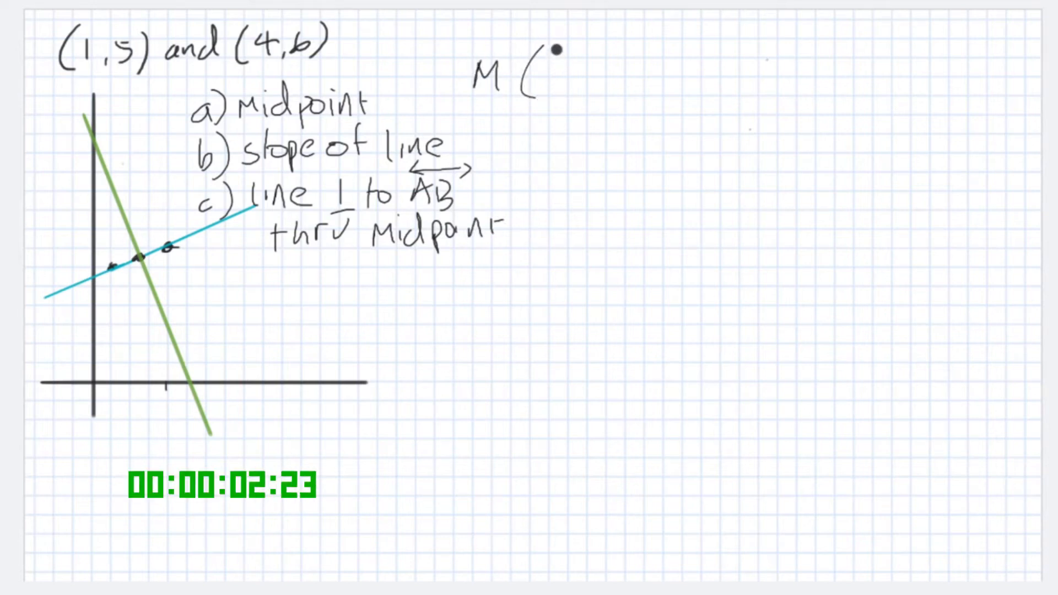
Step: Write the midpoint's x-coordinate as (1+4)/2 in M((1+4)/2, ...)
type("1+4")
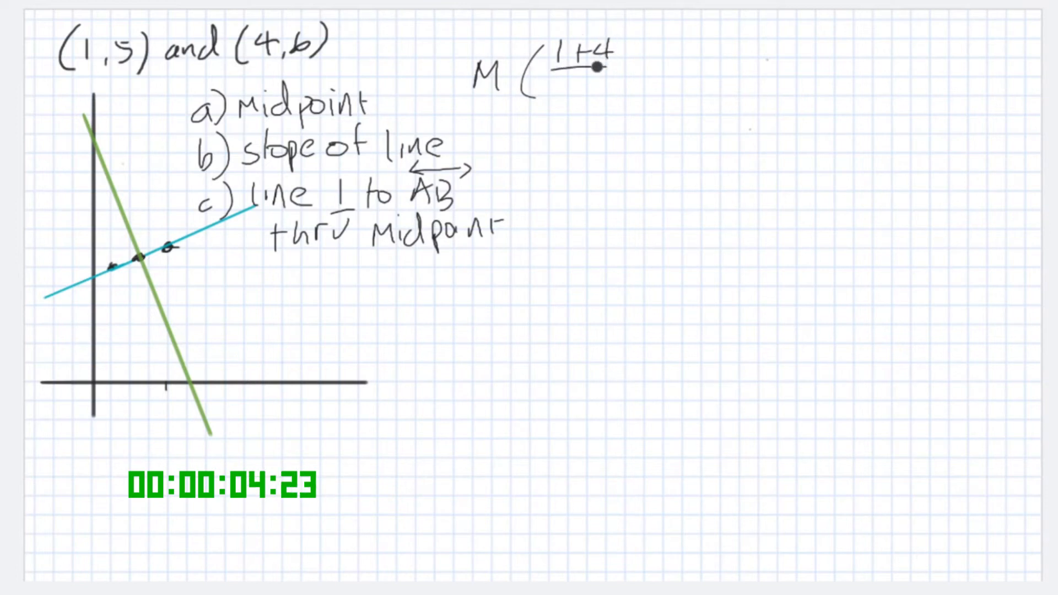
type("2,")
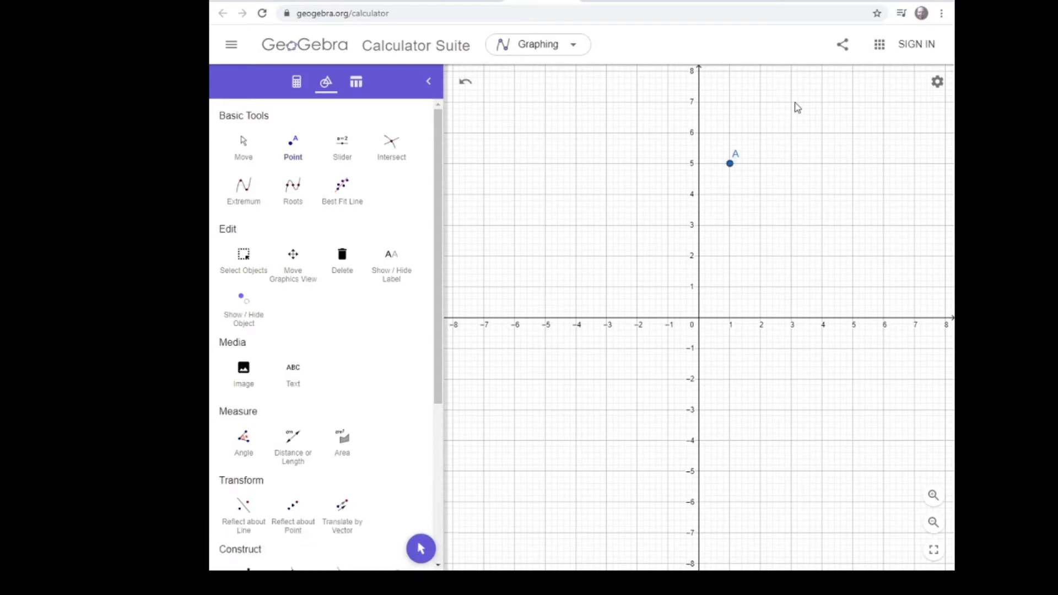
Step: Plot point B at (4,6) alongside A on the GeoGebra graph
left_click(821, 132)
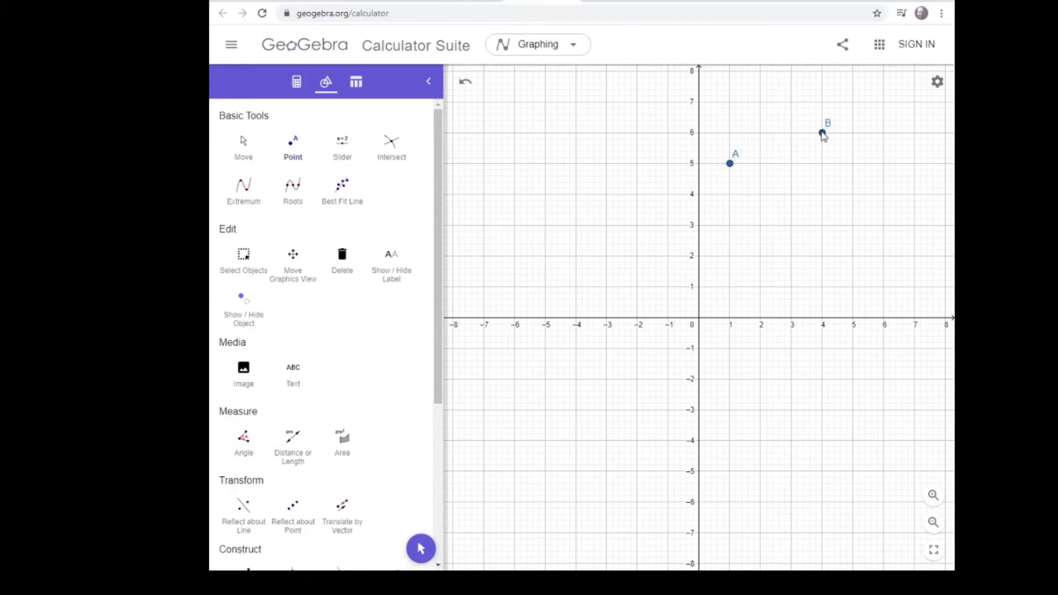
scroll("down", 3)
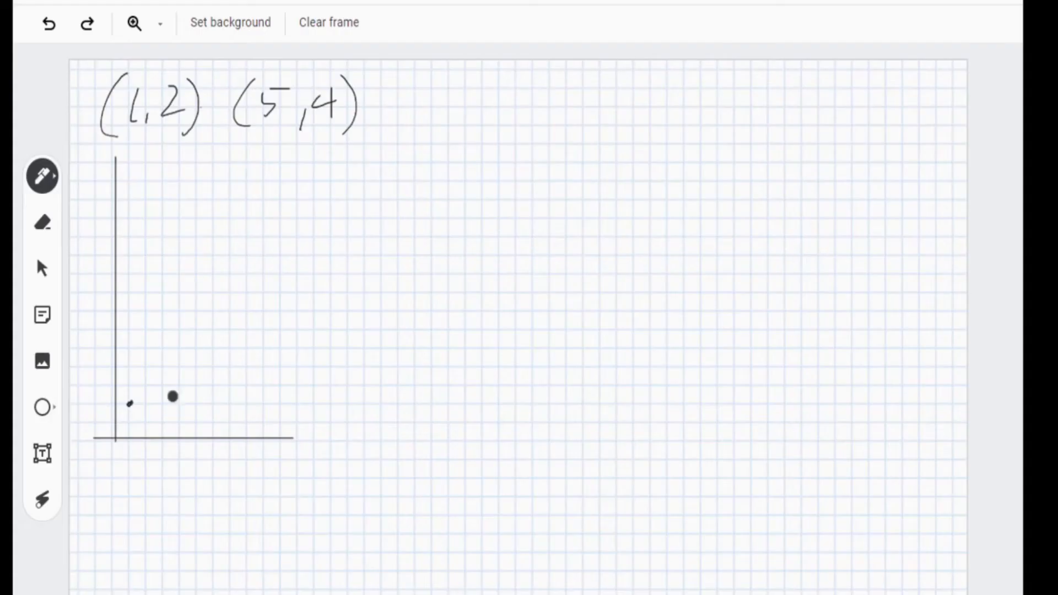
Step: Sketch the line through (1,2) and (5,4), then start the A(5,-8), B(-2,13) example on a fresh frame
left_click_drag(91, 423, 284, 318)
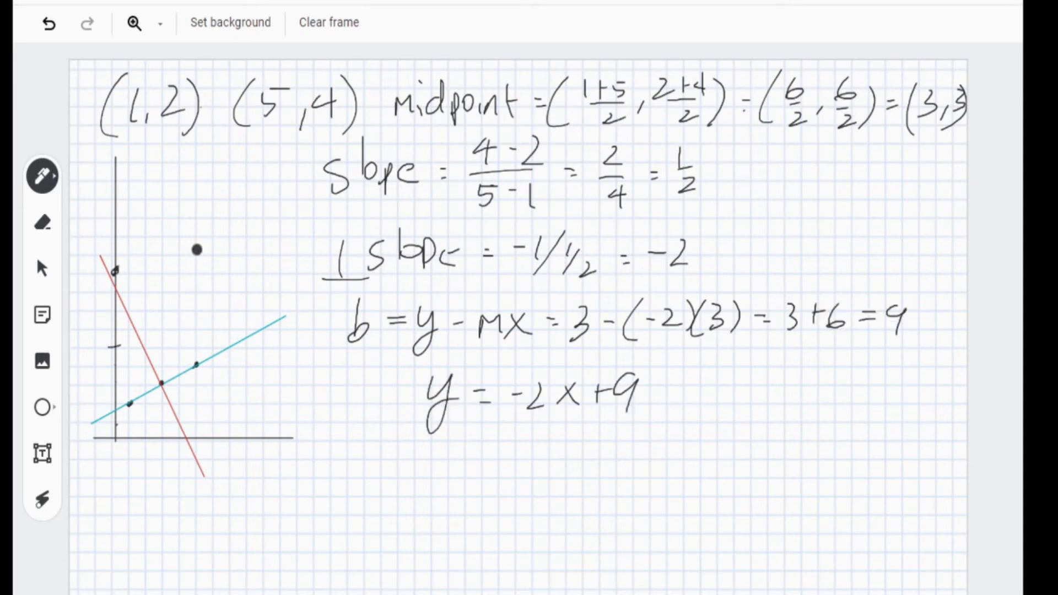
left_click(329, 22)
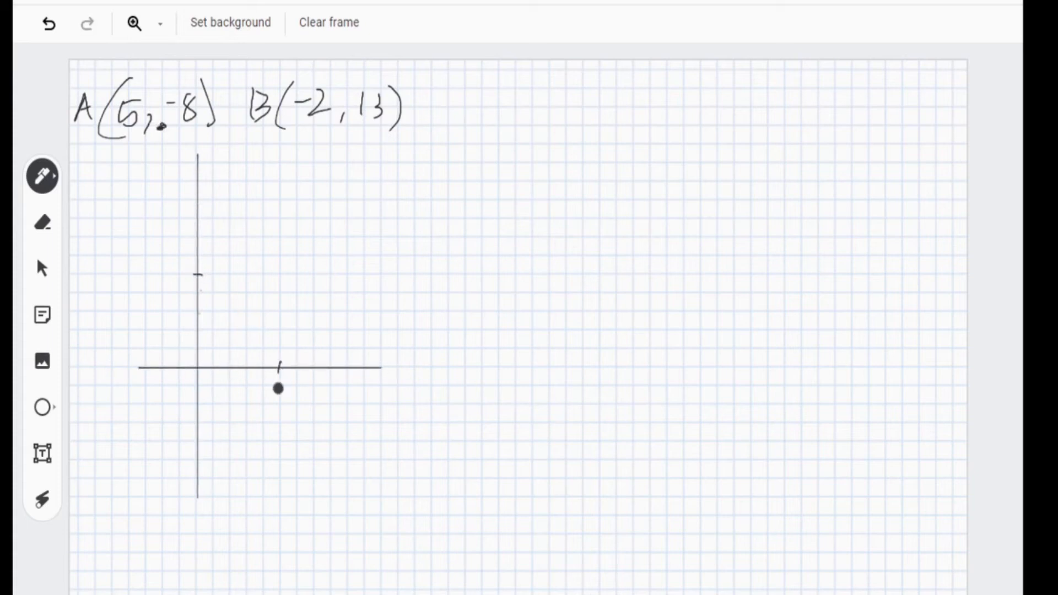
left_click(42, 175)
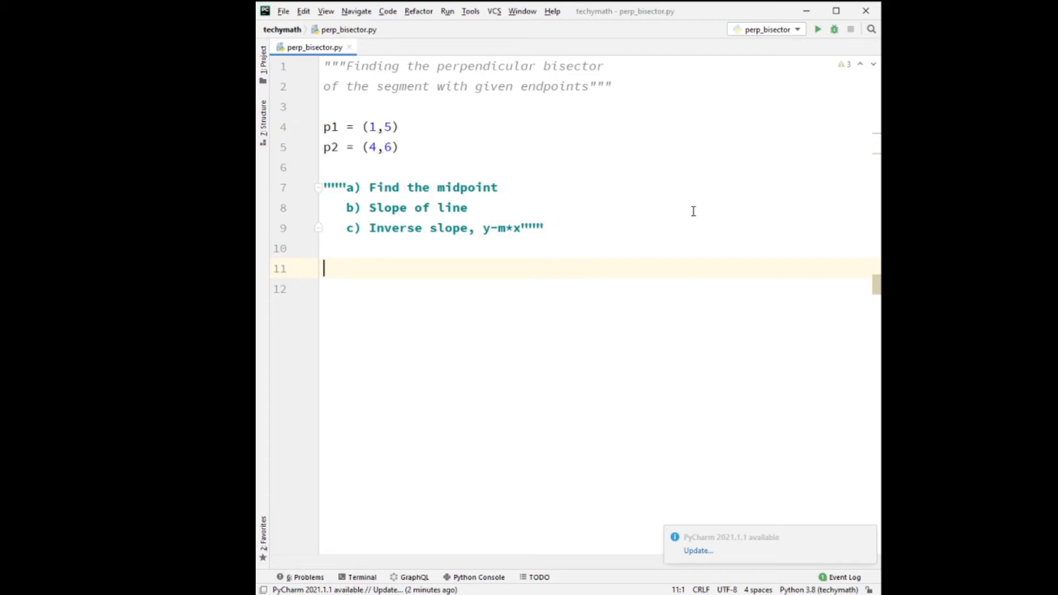
mouse_move(575, 269)
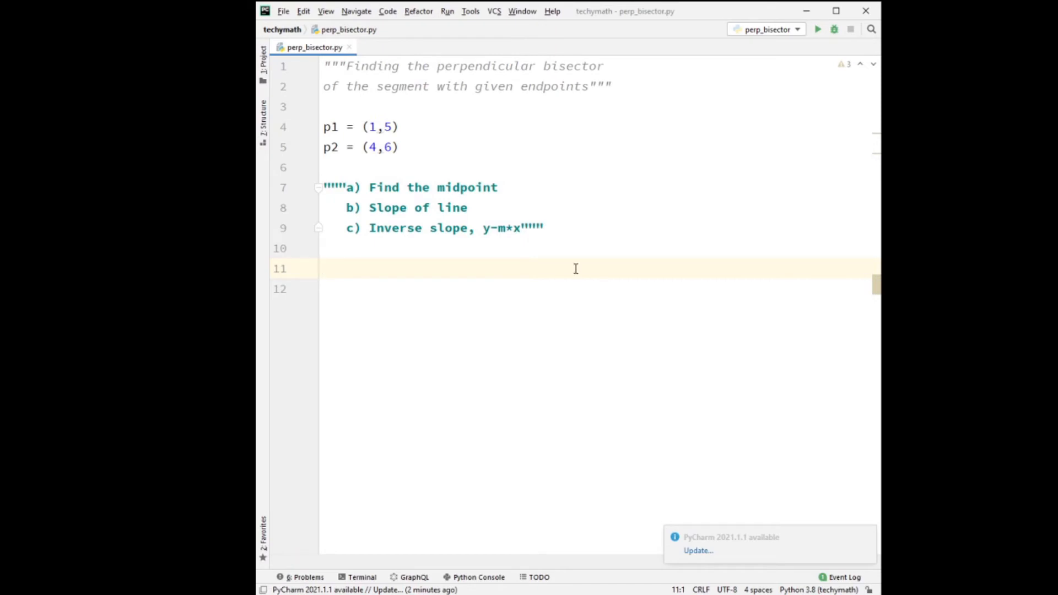
mouse_move(566, 269)
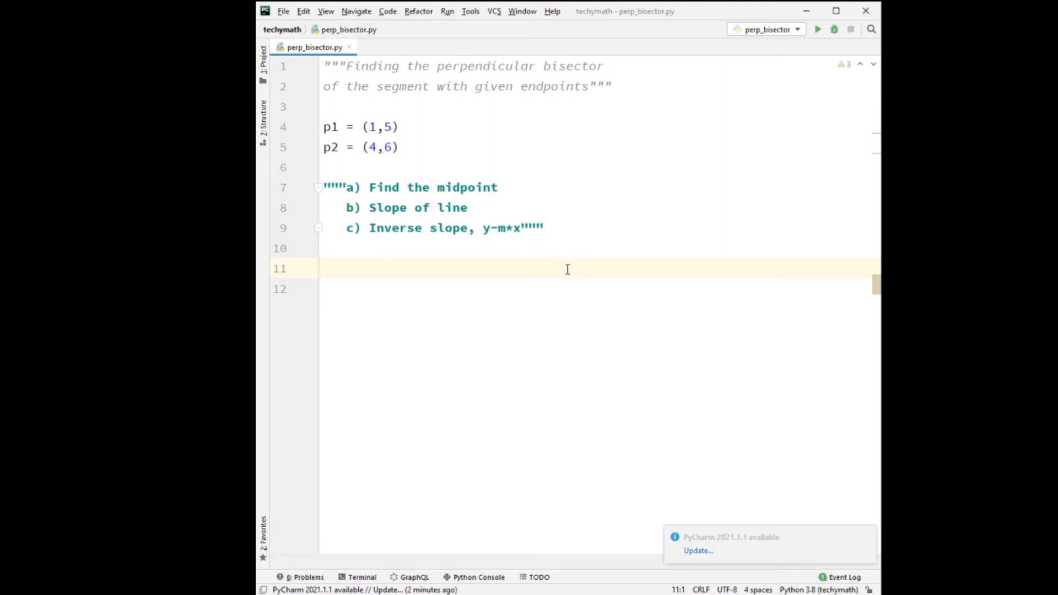
mouse_move(541, 269)
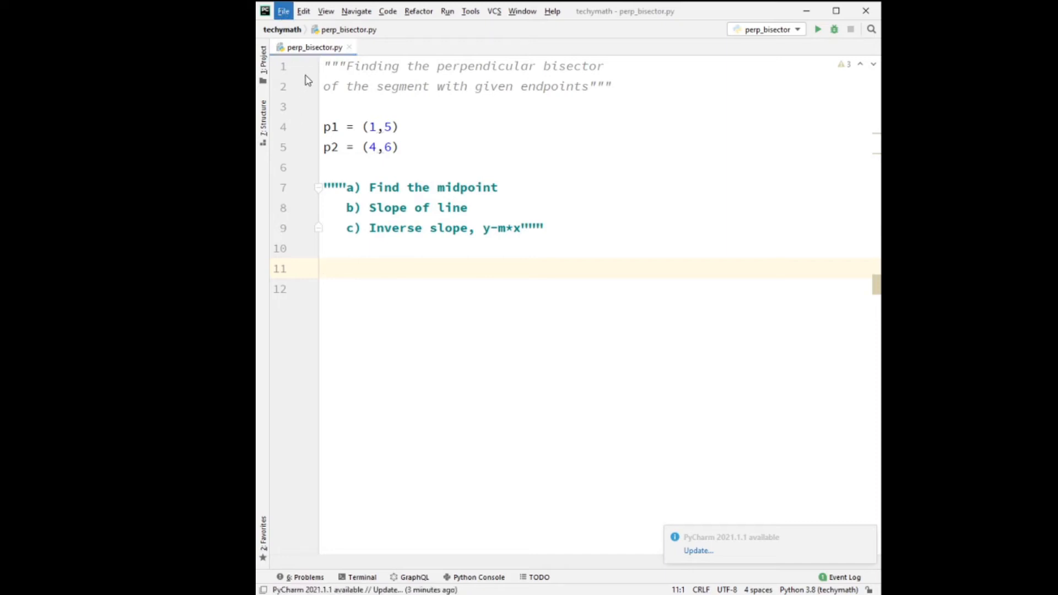
mouse_move(258, 193)
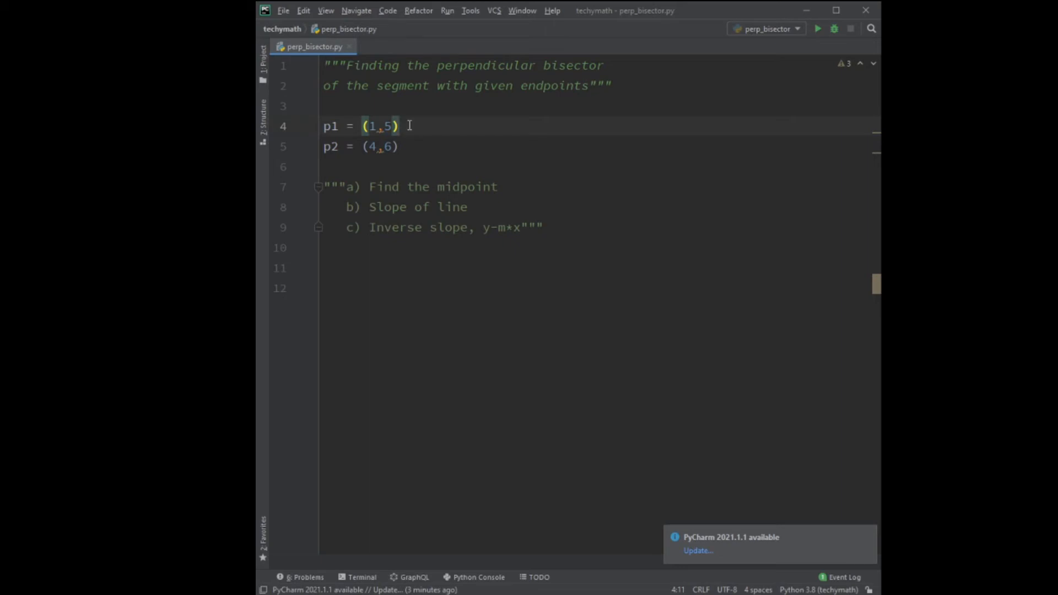
Step: Select text on line 11 where the midpoint function will be written
left_click_drag(363, 125, 398, 125)
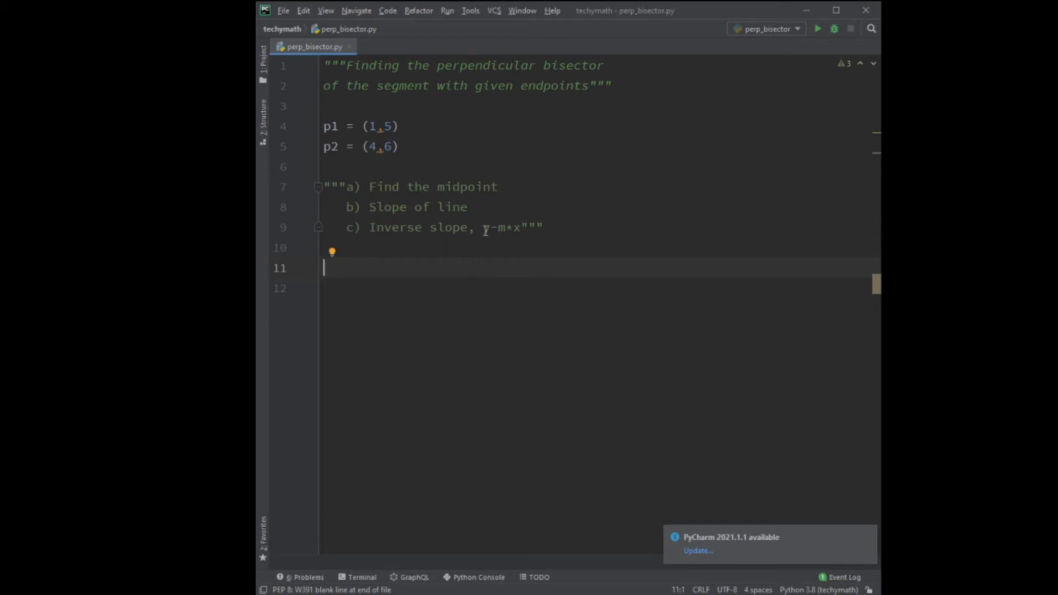
mouse_move(518, 263)
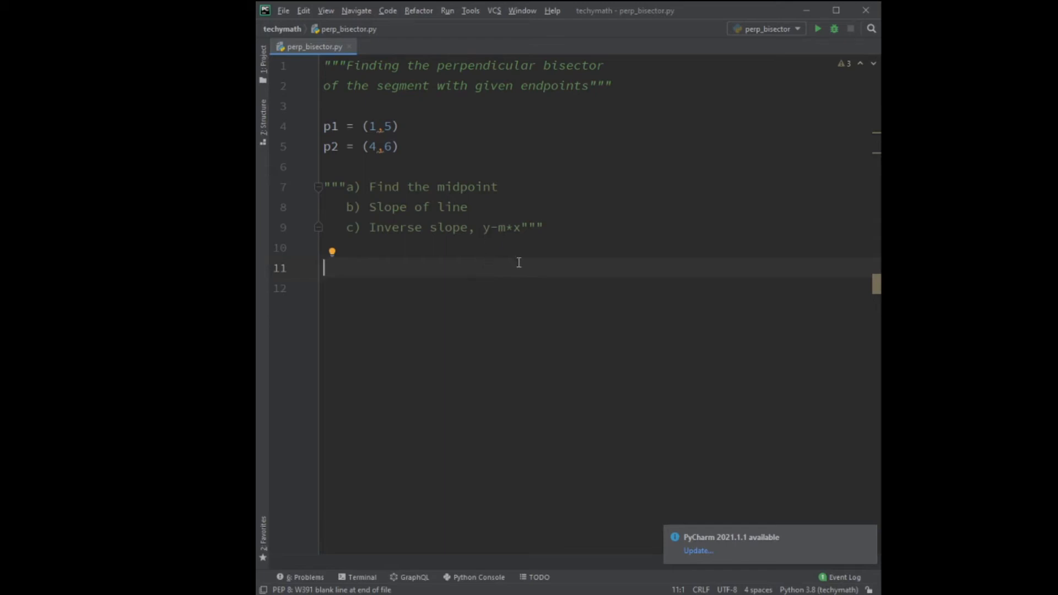
mouse_move(492, 270)
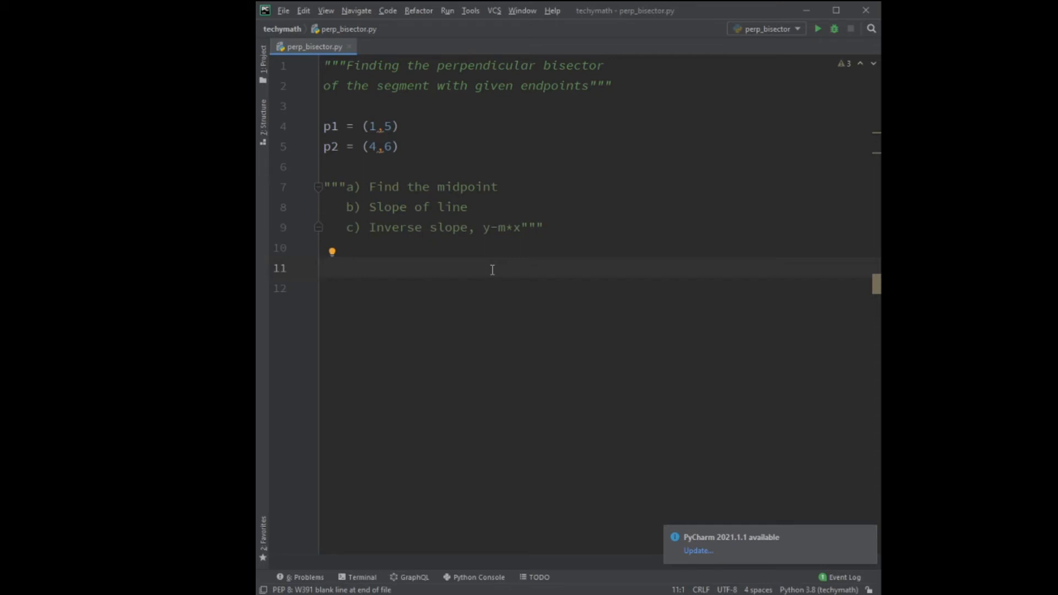
mouse_move(434, 269)
type("def midpoint(a,b):")
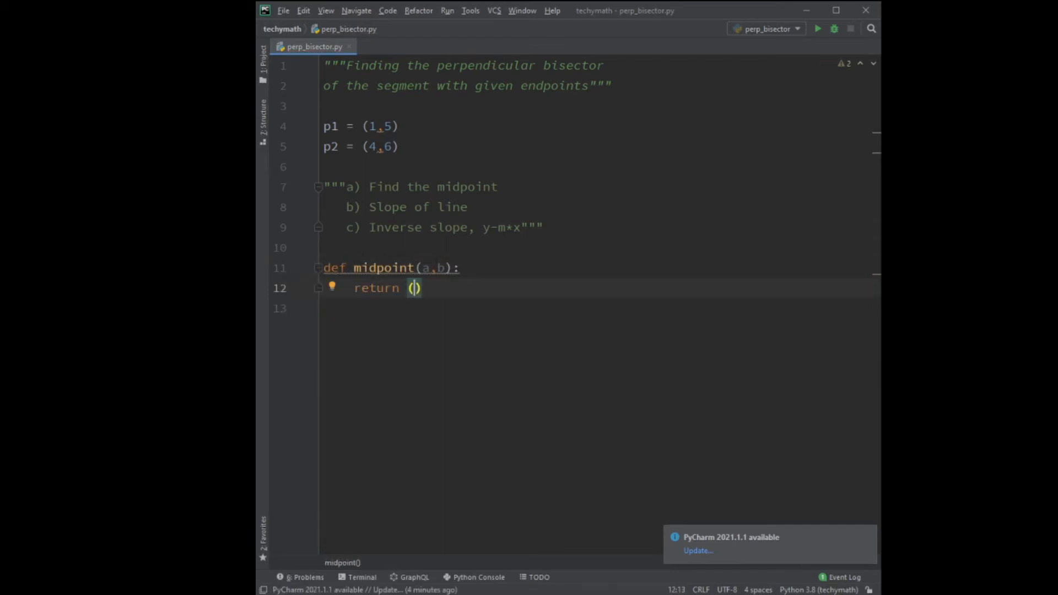
type("a[0]+b[0]")
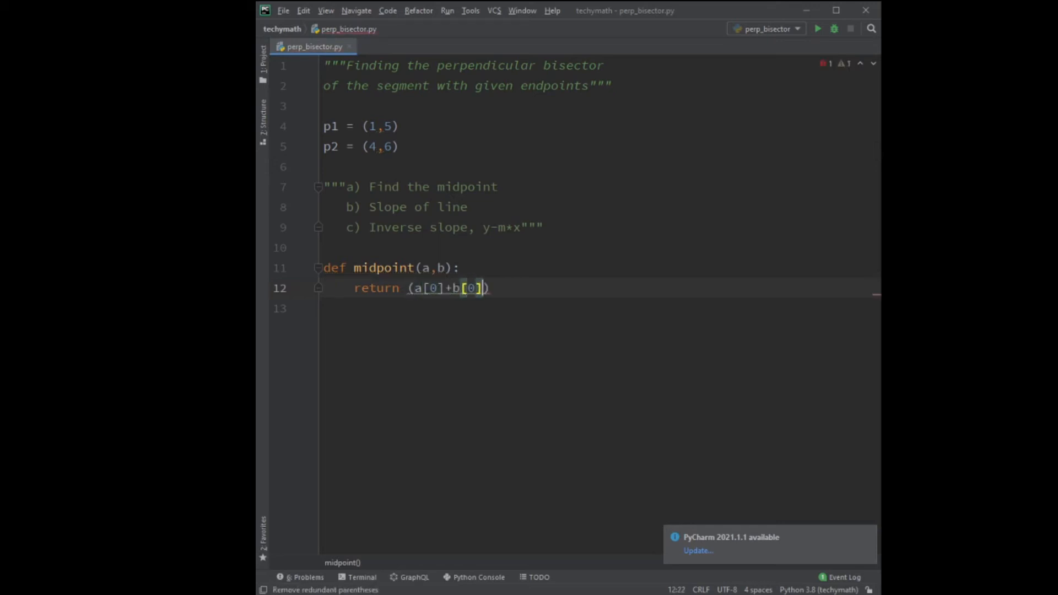
type(")/2,(a[0]+b[0])/2")
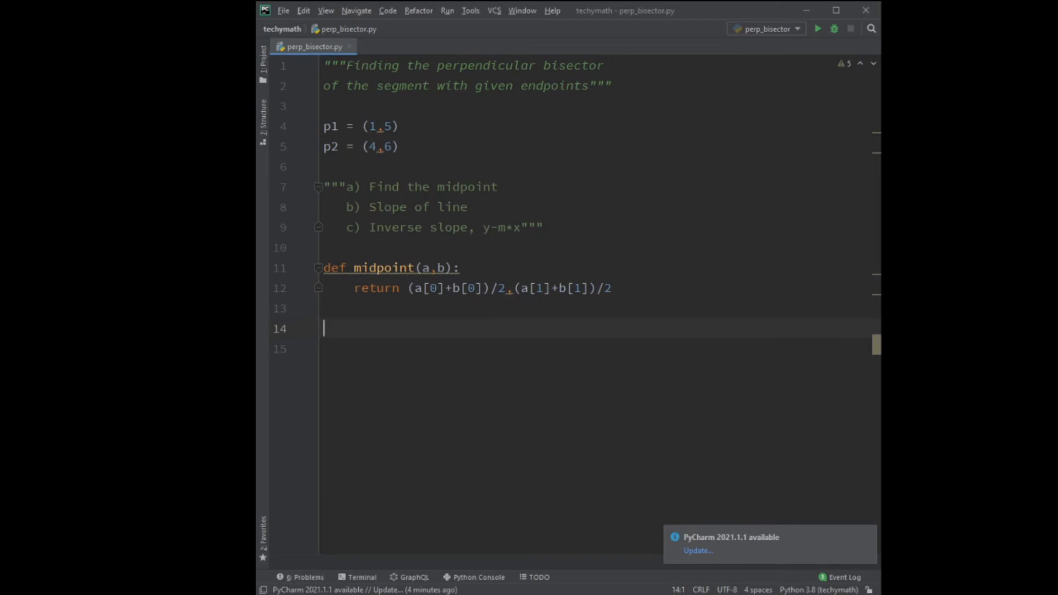
mouse_move(490, 312)
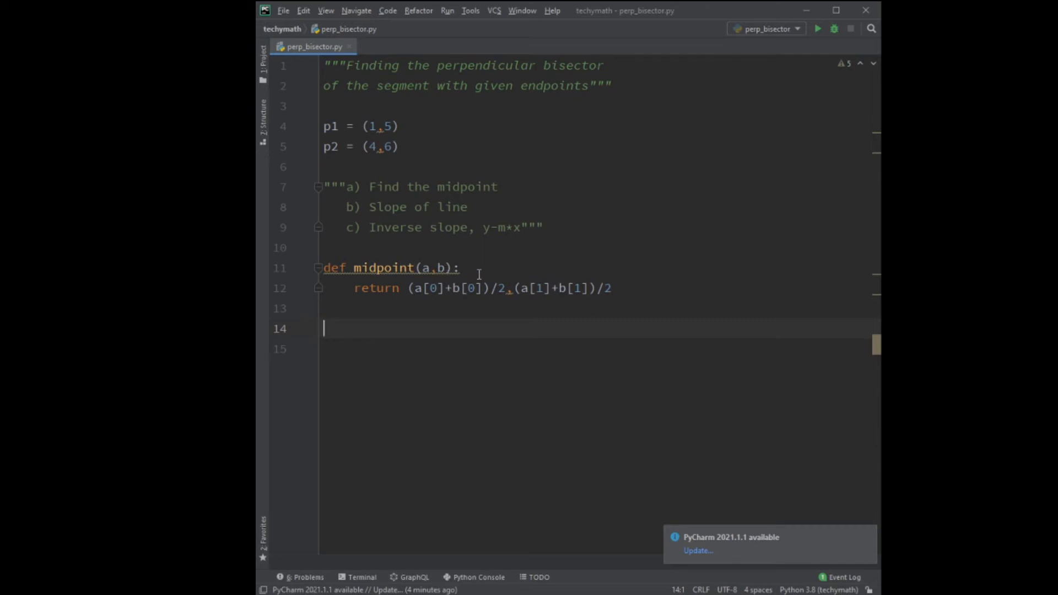
mouse_move(443, 288)
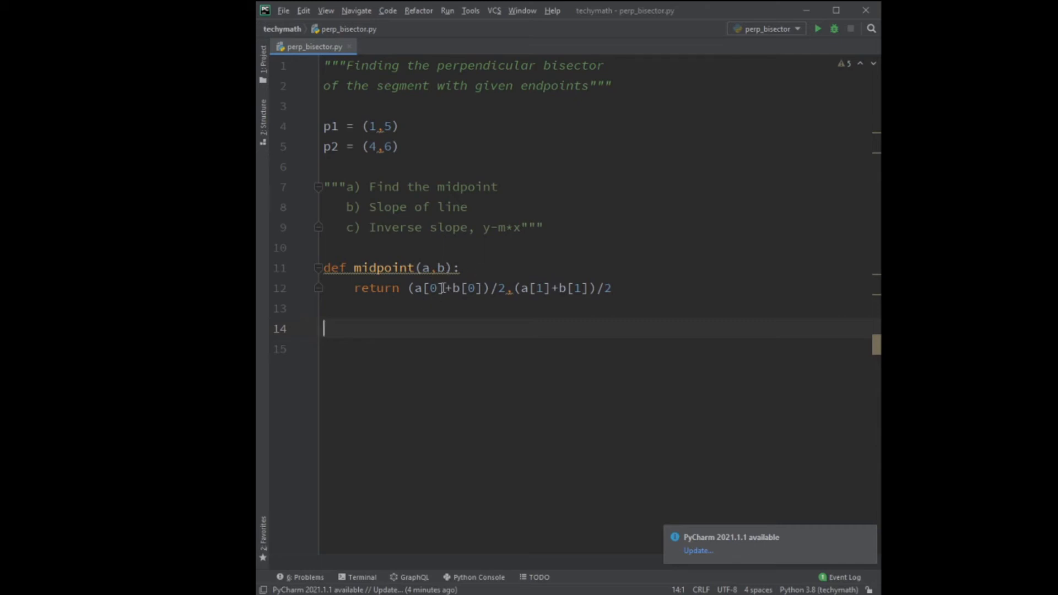
double_click(469, 288)
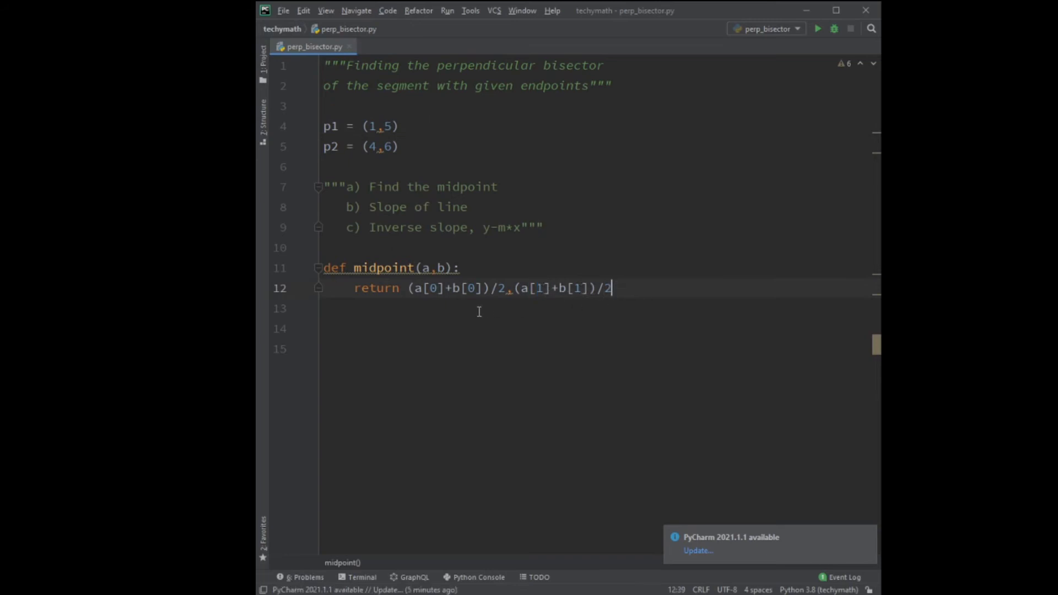
key("enter")
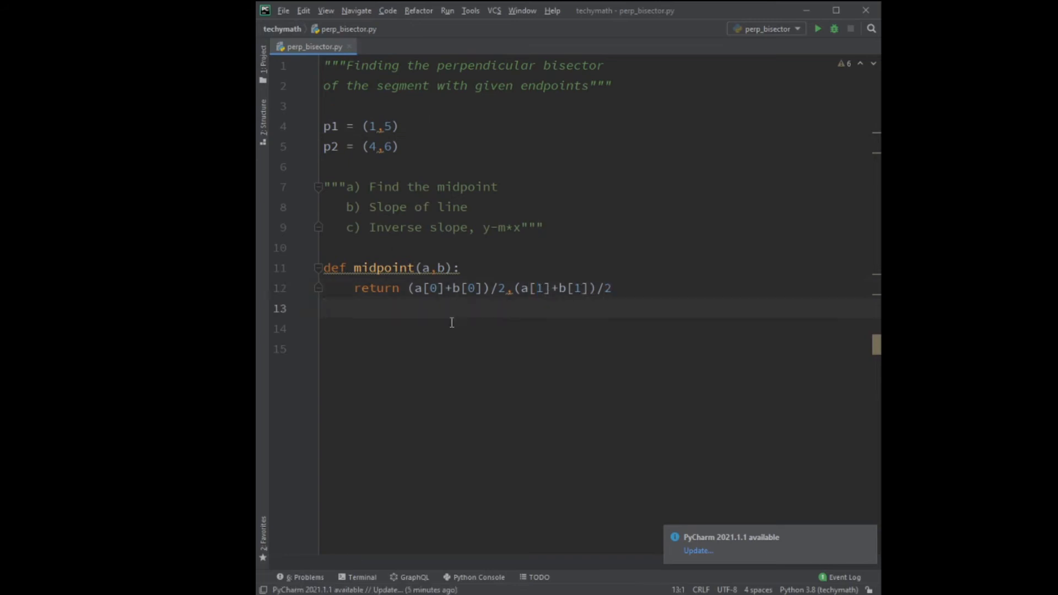
key("enter")
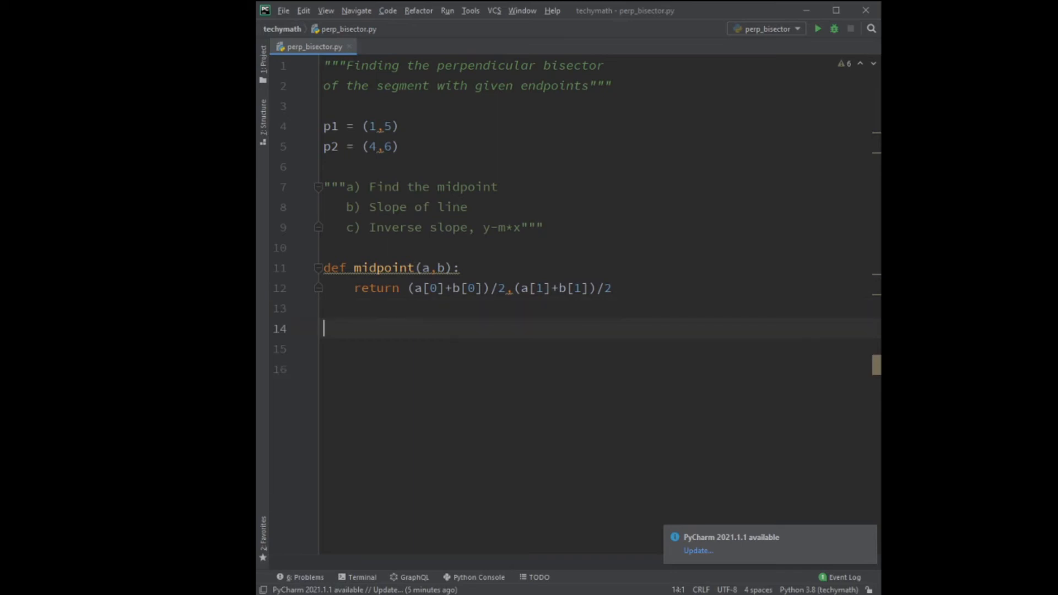
Step: Add print(midpoint(p1,p2)) and run the script, printing (2.5, 5.5)
type("print(midpo")
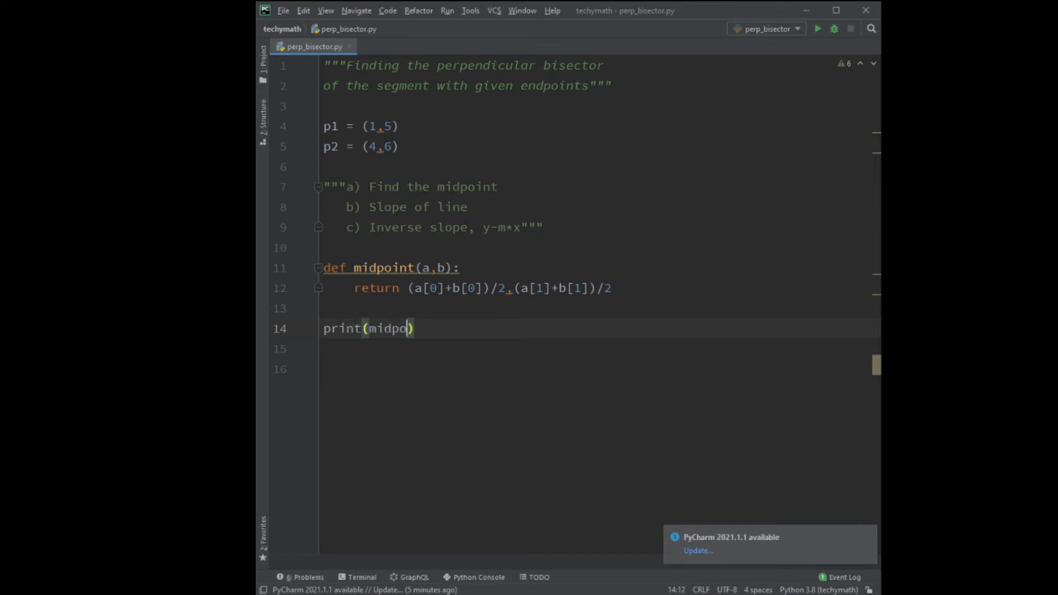
type("int(p")
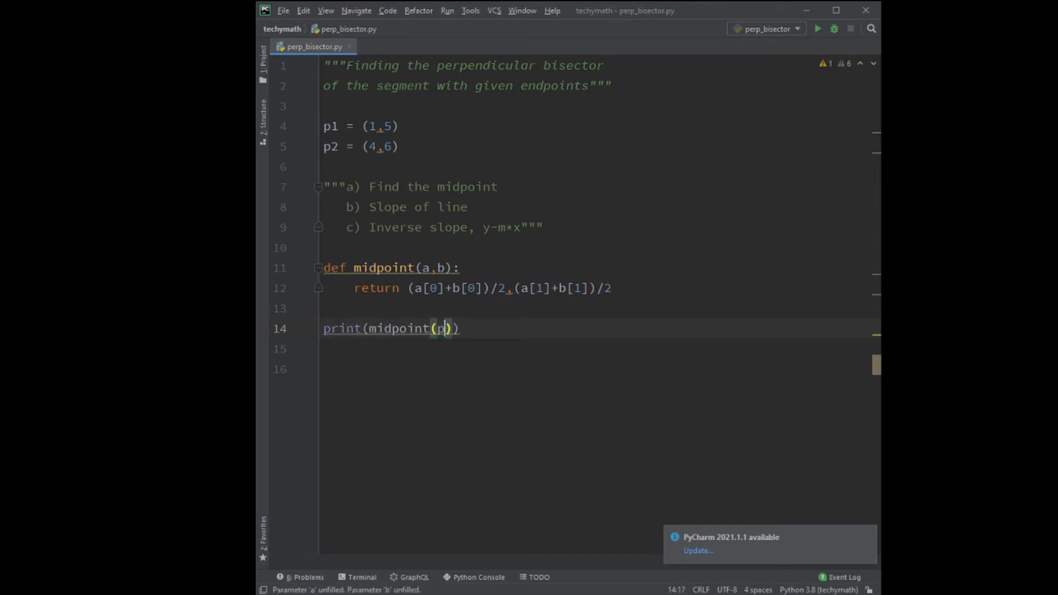
type("1,p2")
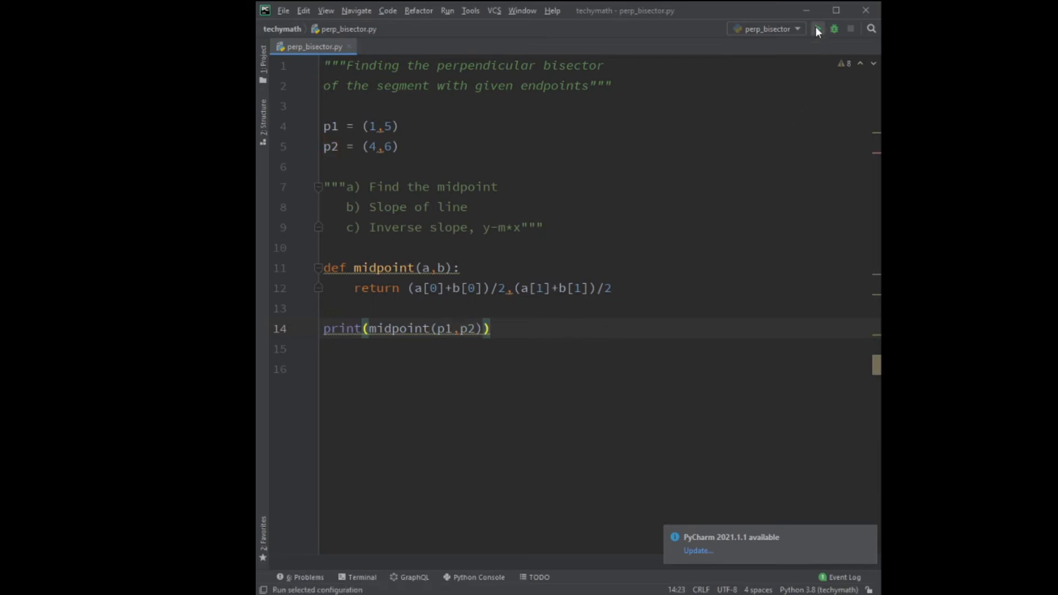
left_click(817, 29)
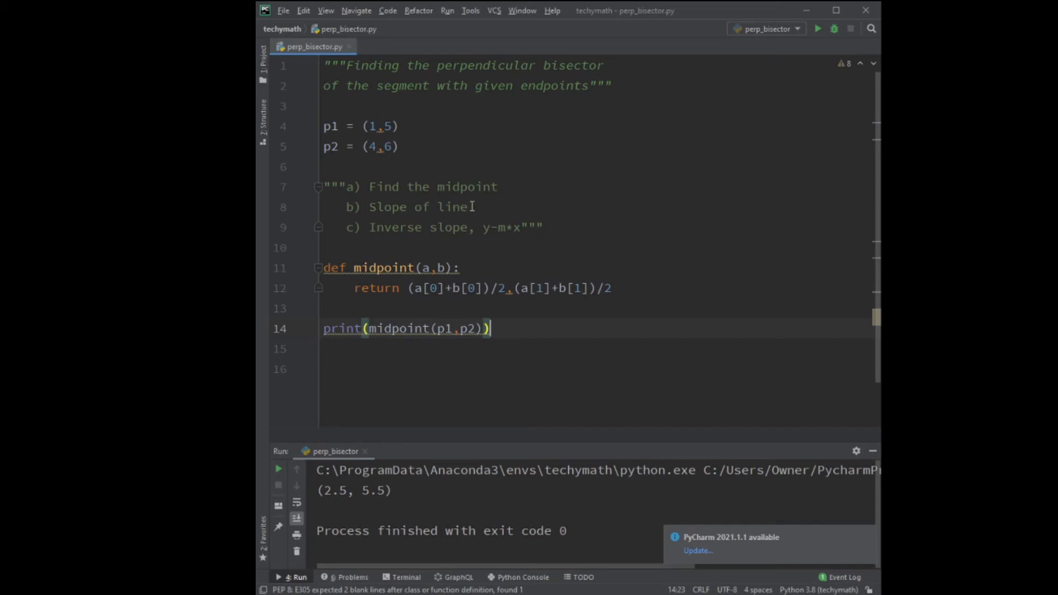
mouse_move(554, 311)
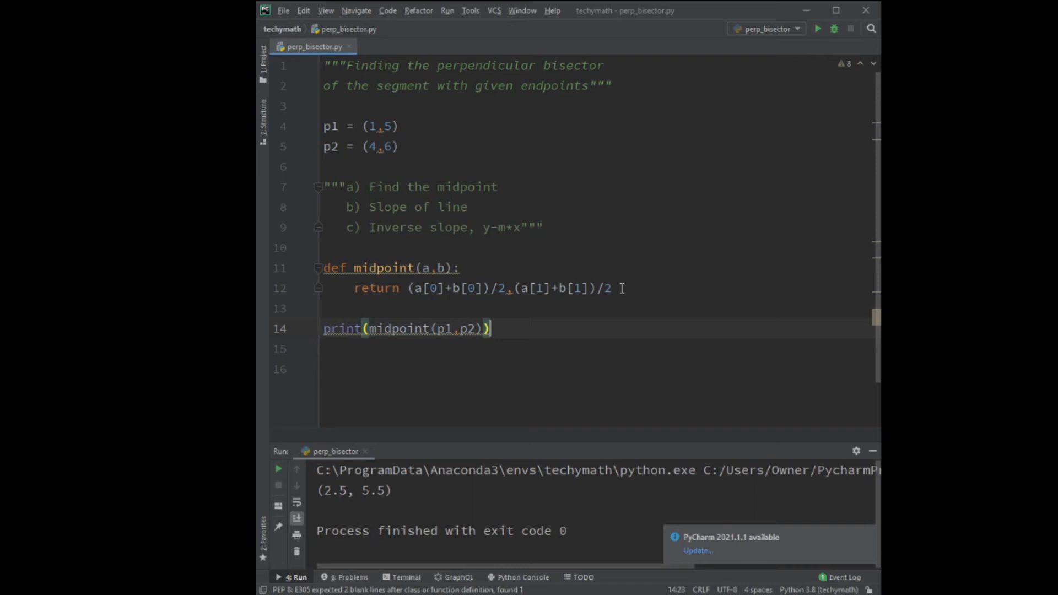
Step: Change the print call to slope(p1,p2) and run, printing 0.3333333333333333
key("Enter")
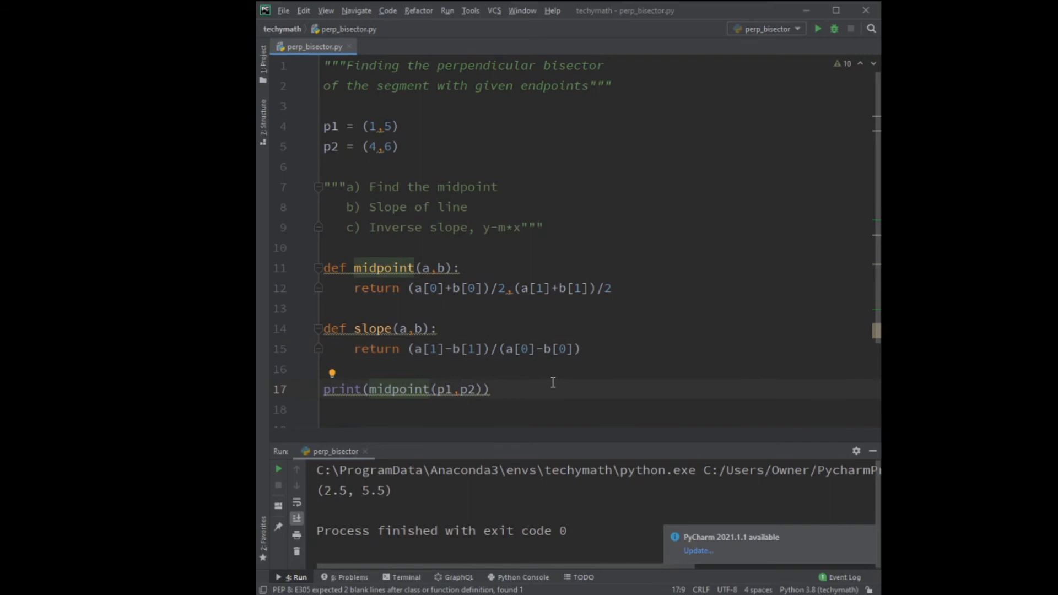
double_click(398, 389)
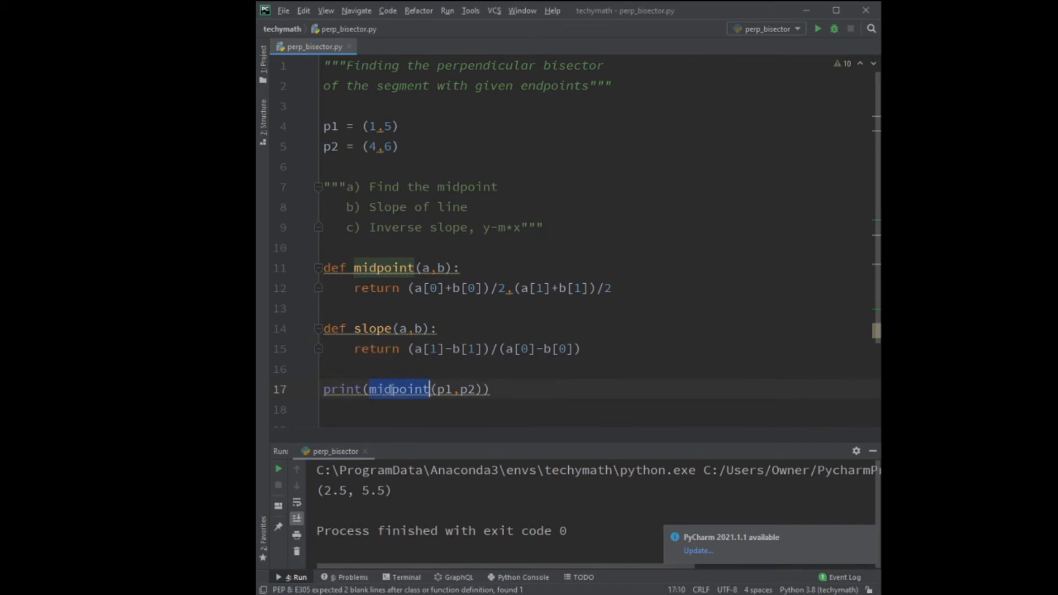
type("slope")
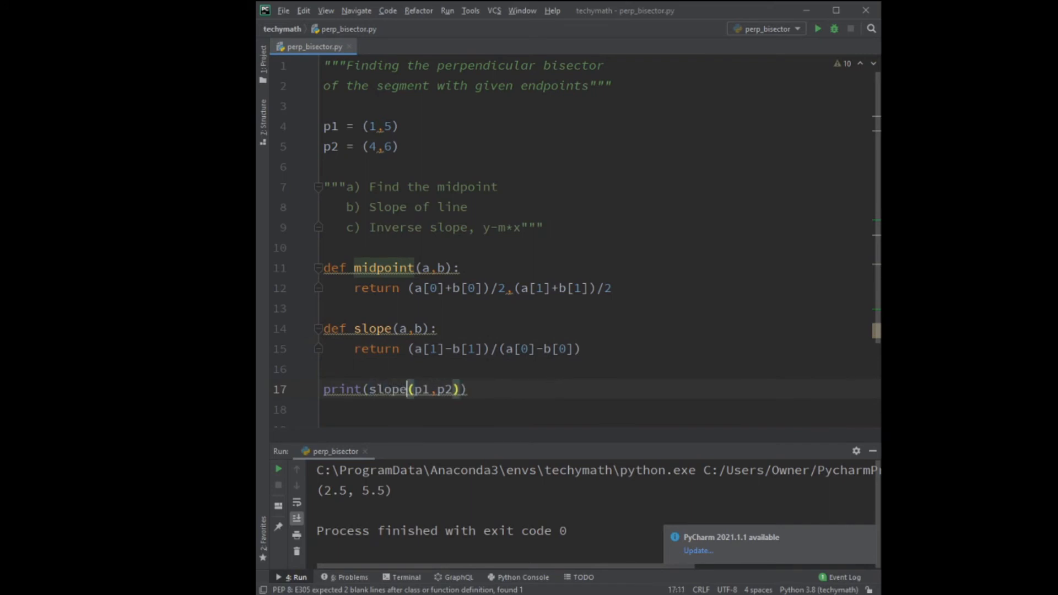
left_click(818, 29)
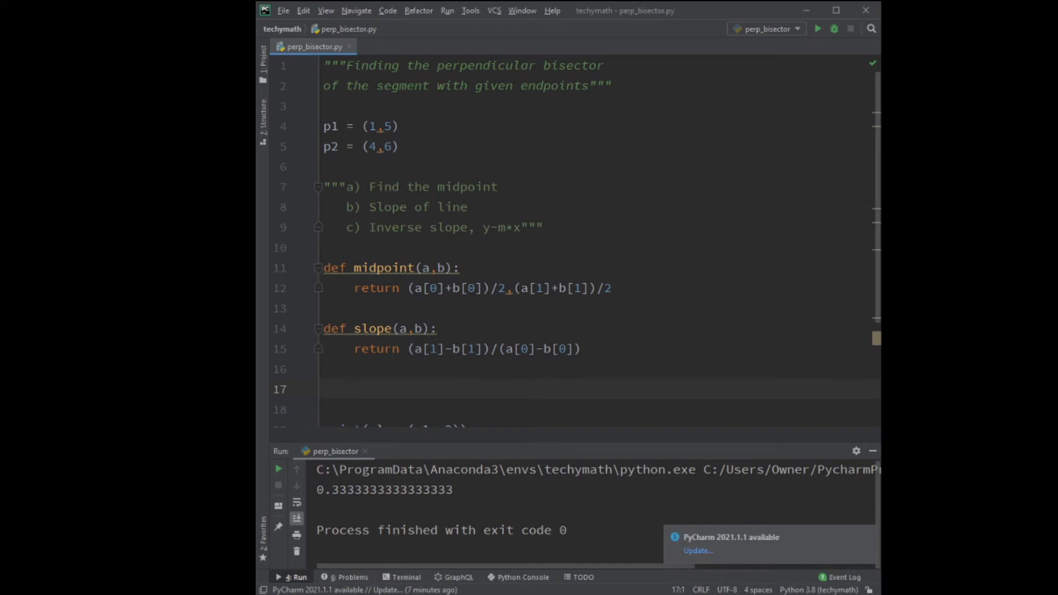
Step: Define the function header def line_pt_slope(pt,m)
type("def")
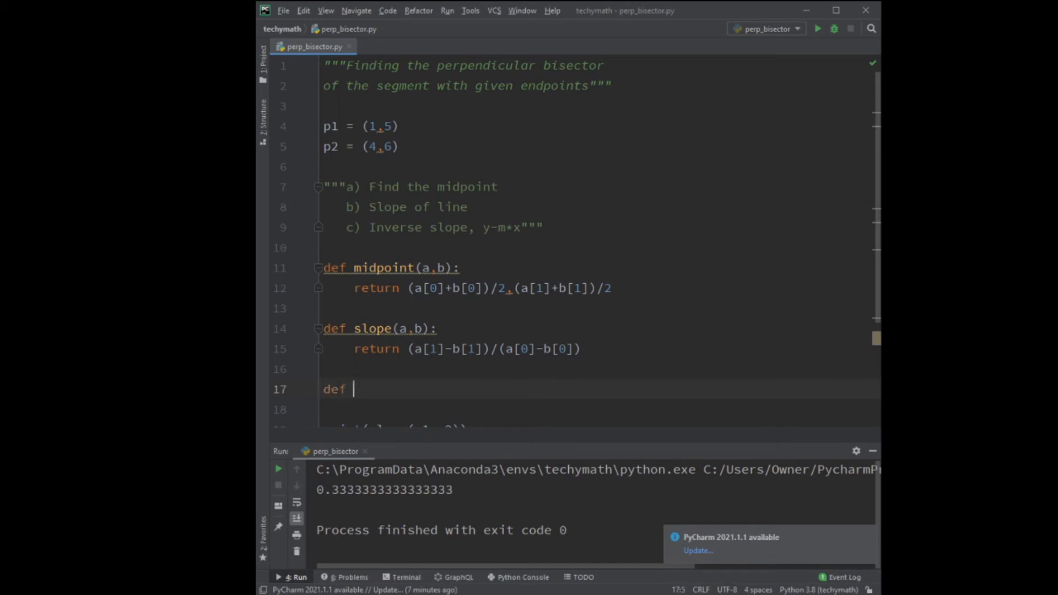
type("line_pt")
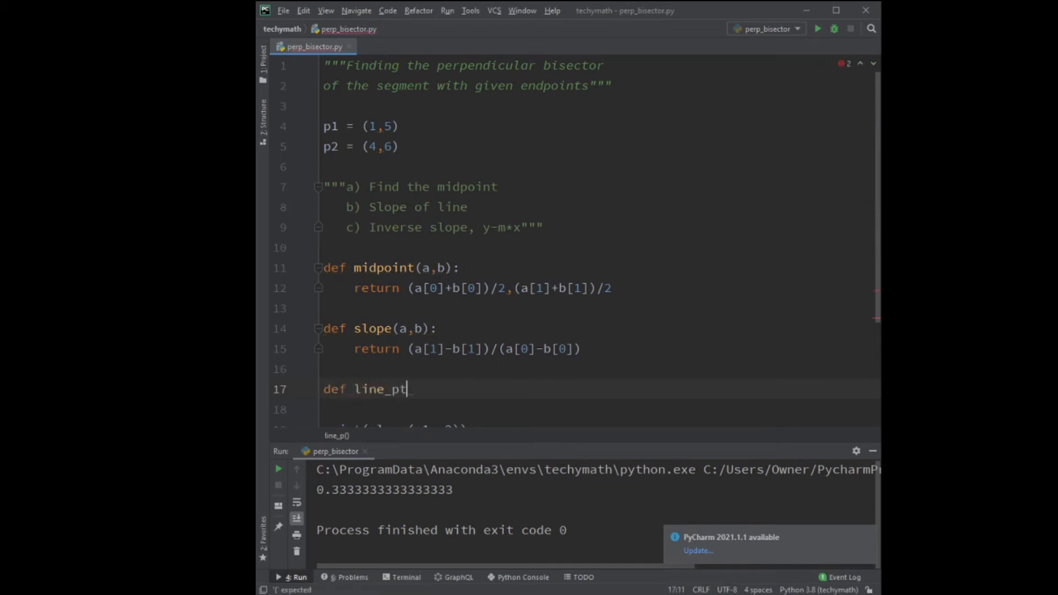
type("_slope(")
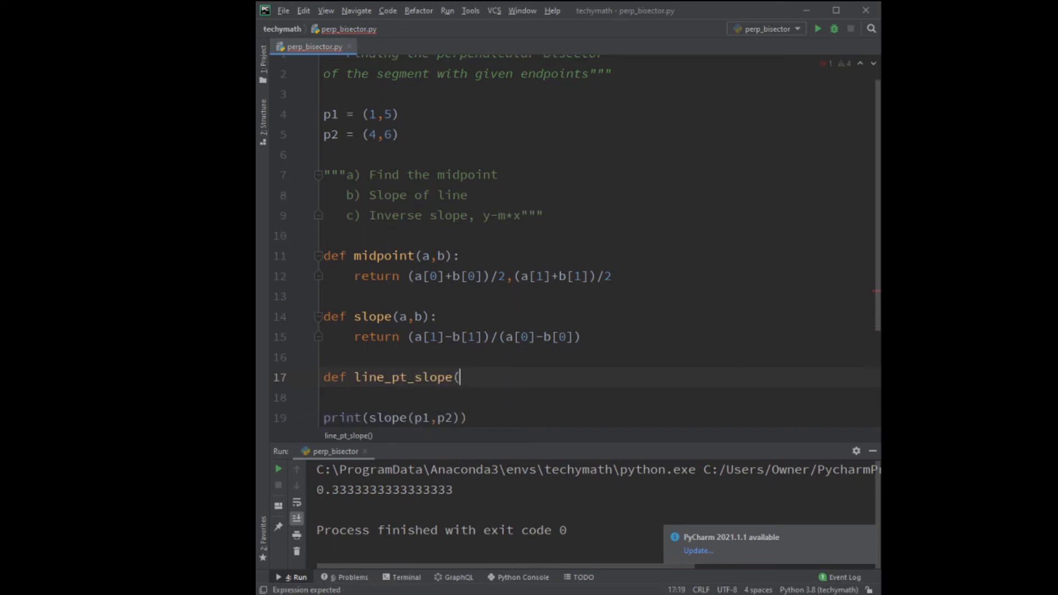
type("pt,m")
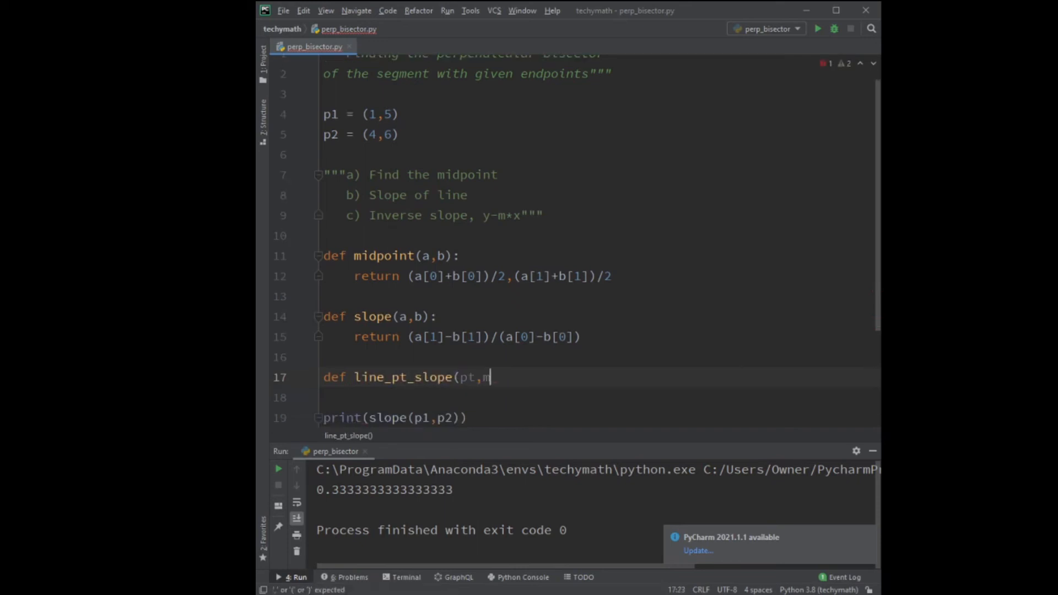
type("):")
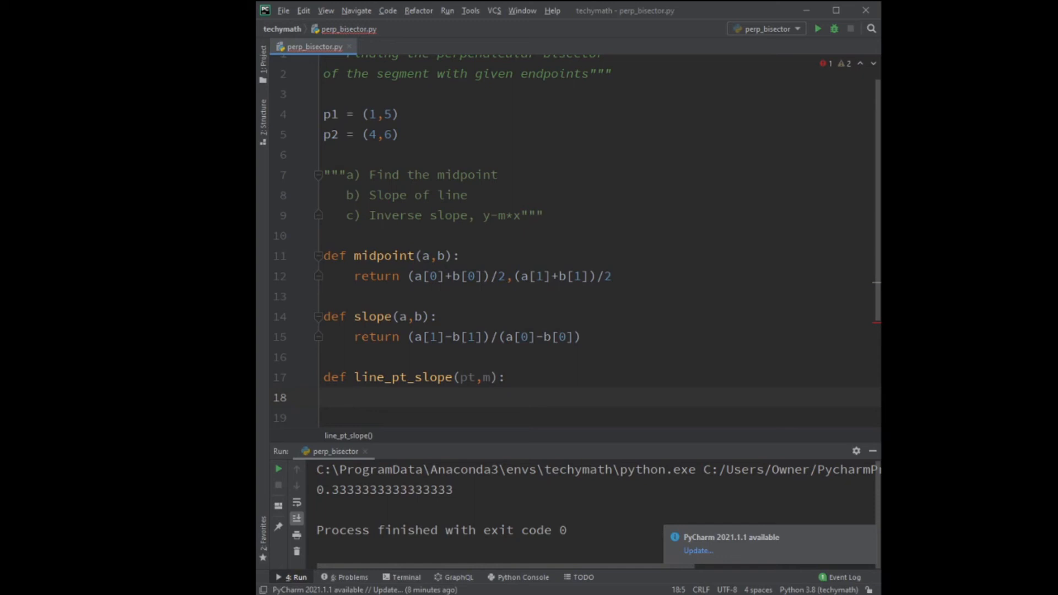
Step: Unpack x,y = pt and return the slope and intercept as m, y-m*x
type("x,y")
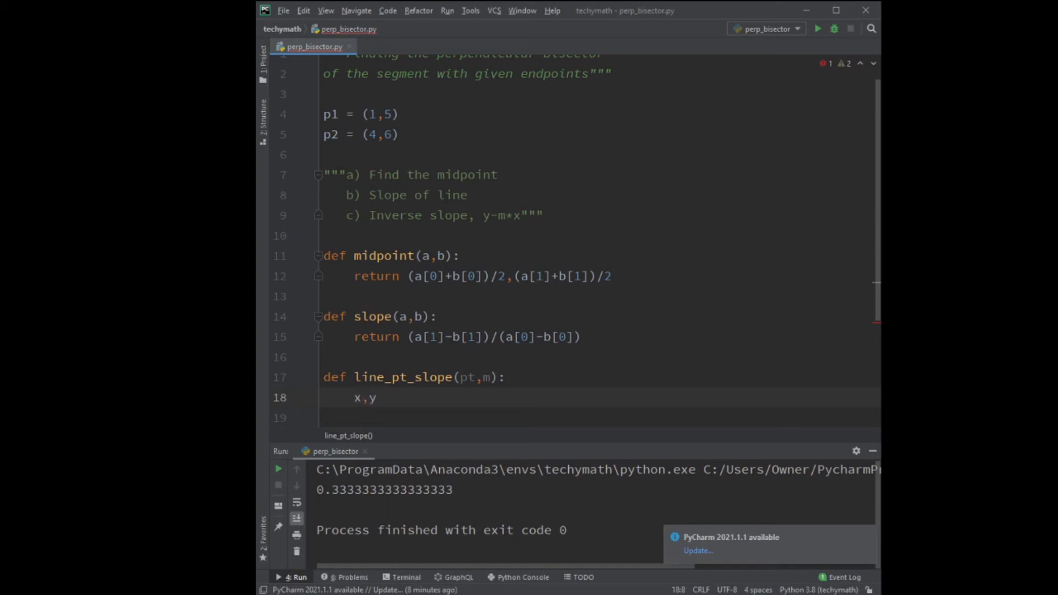
type("= pt")
left_click(595, 418)
type("re")
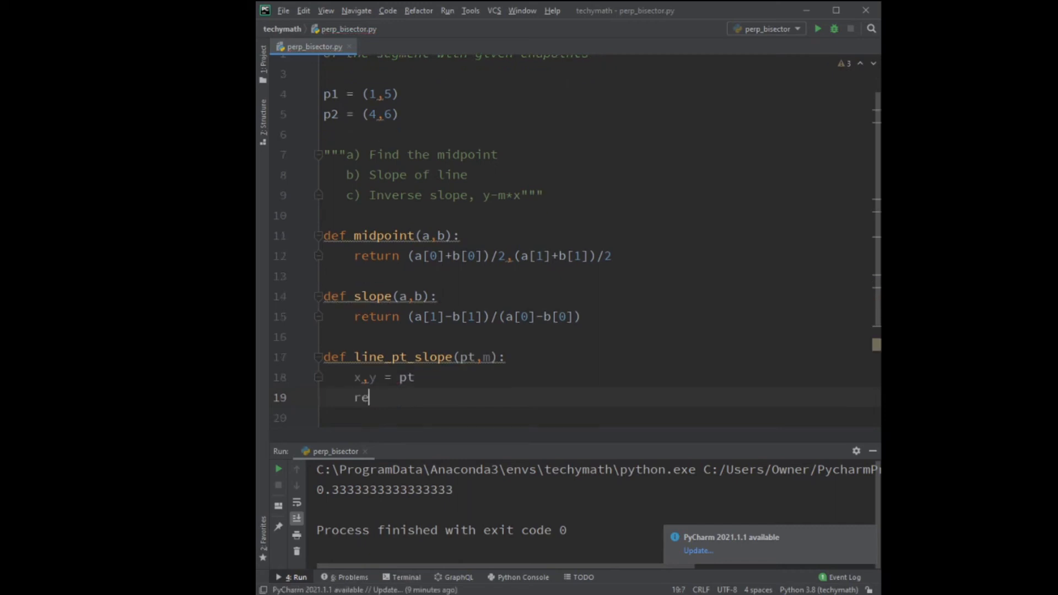
type("turn m,")
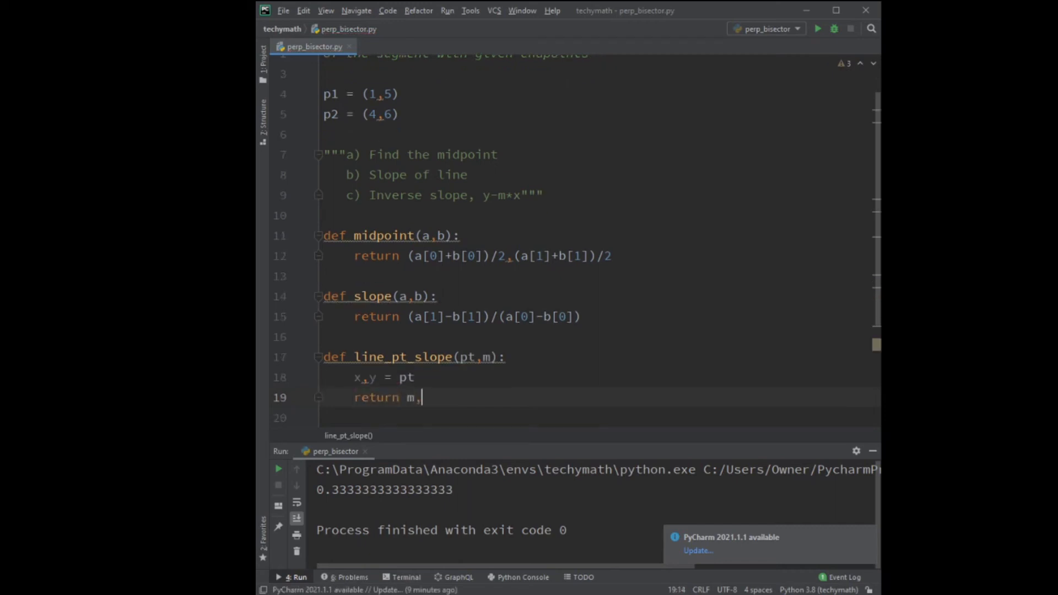
type("y-m")
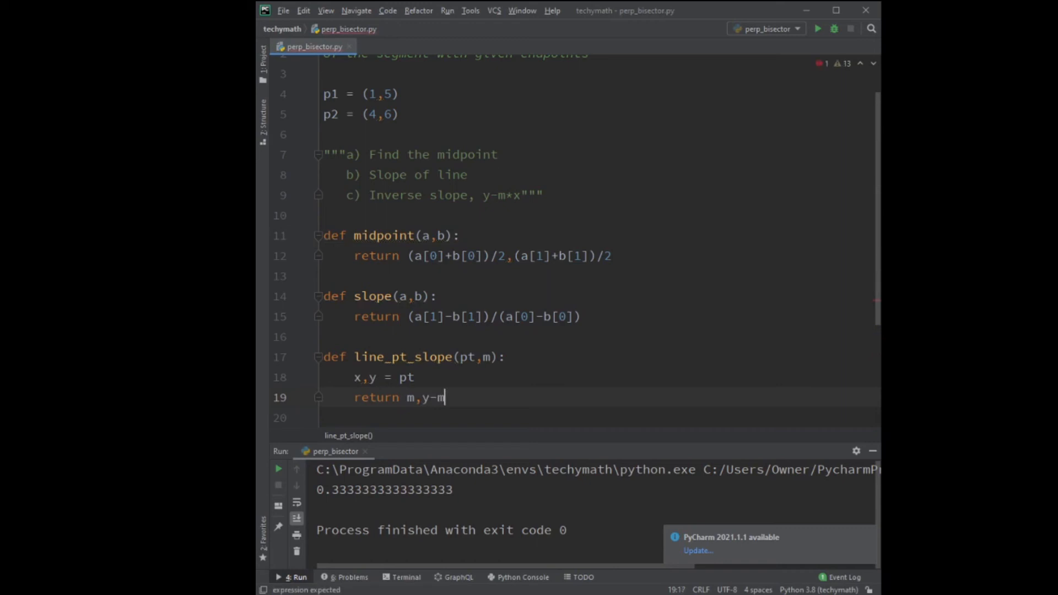
type("*x")
type("def perpendicular_bisector(")
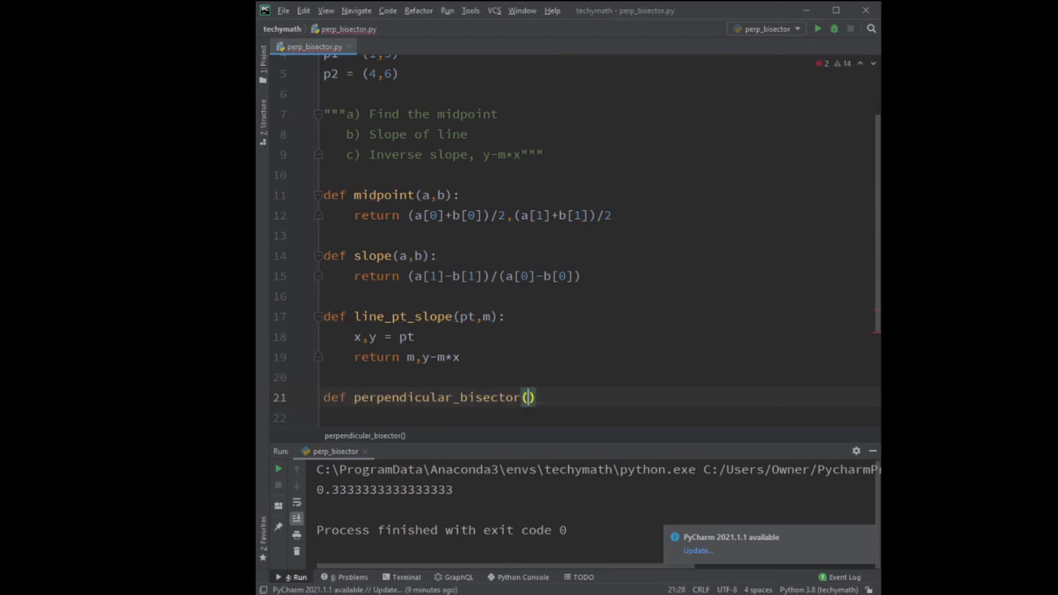
Step: Make perpendicular_bisector(a,b) return line_pt_slope(midpoint(a,b), -1/slope(a,b))
type("a,b):")
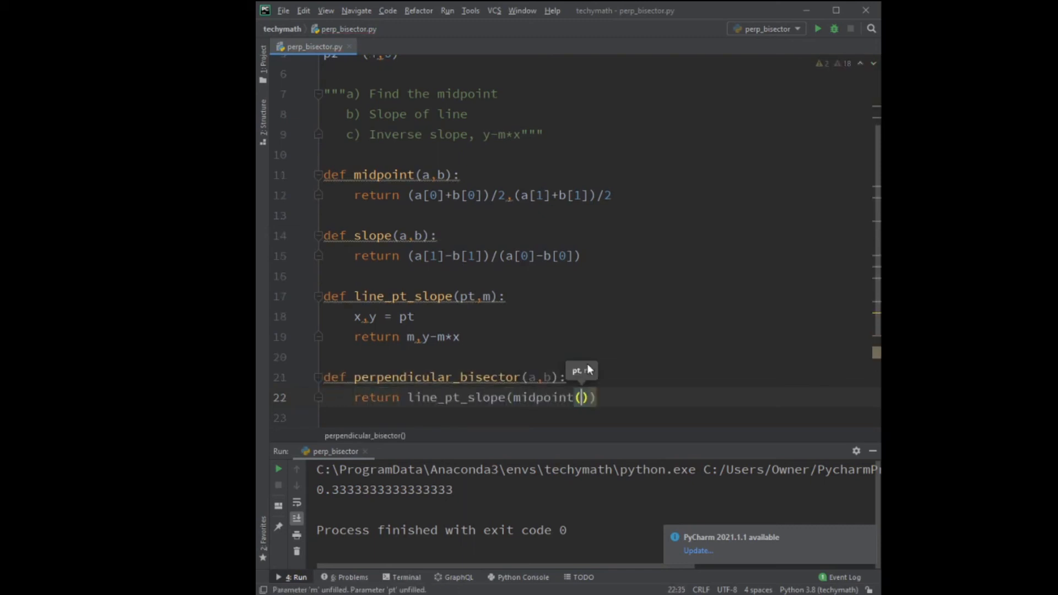
type("a,b),-1/slope(a,b")
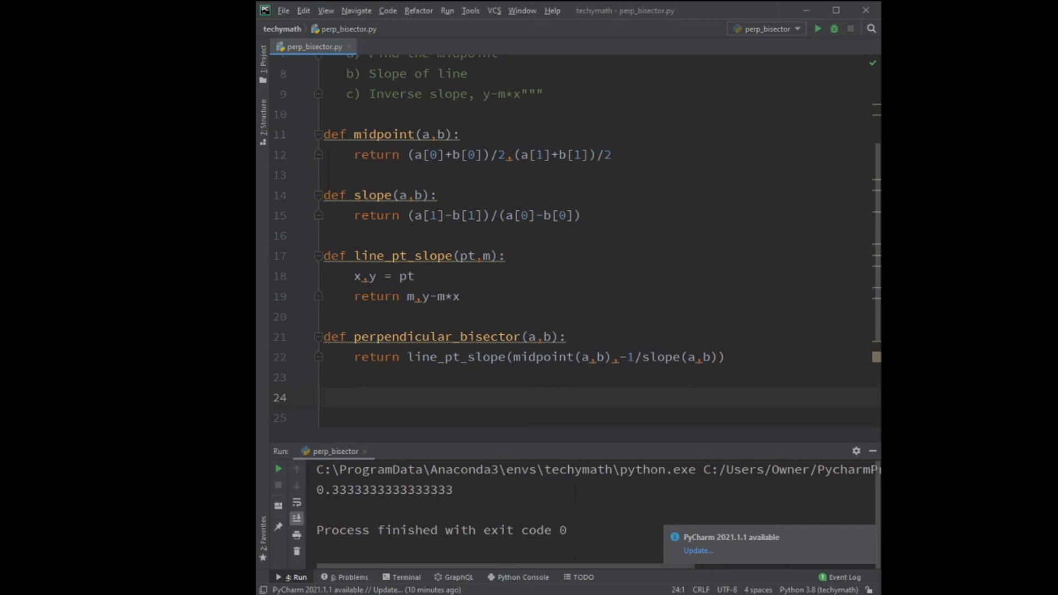
Step: Print perpendicular_bisector(p1,p2) and run the script, giving (-3.0, 13.0)
left_click(323, 396)
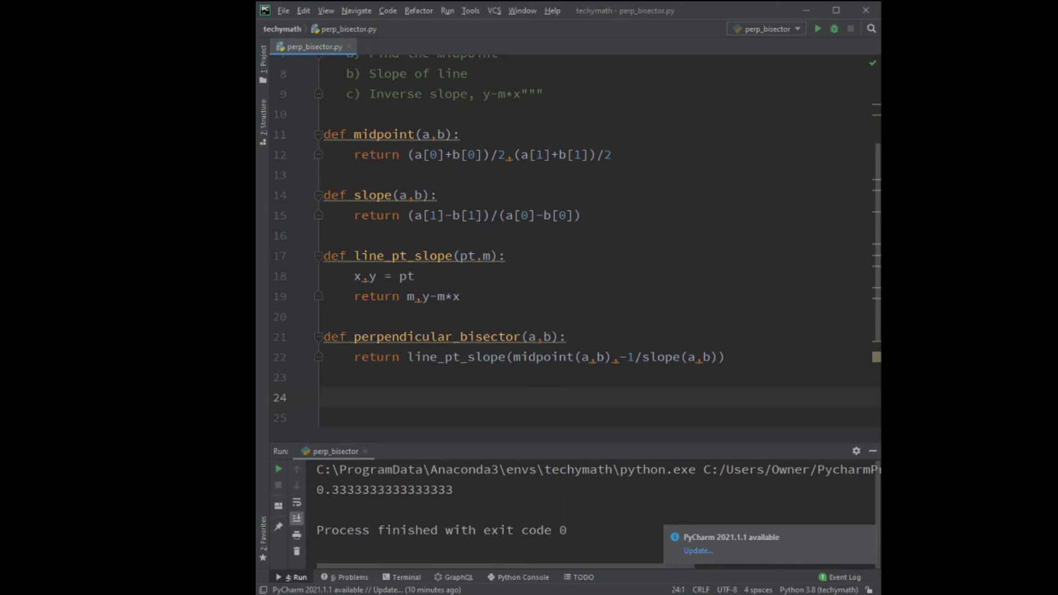
type("print(slope(p1,p2))")
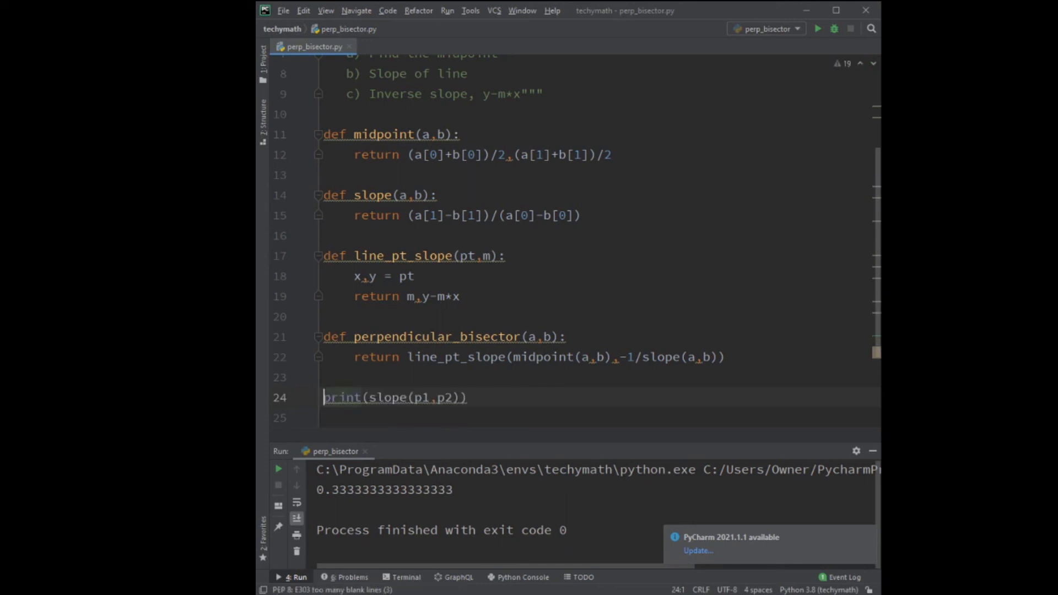
double_click(387, 397)
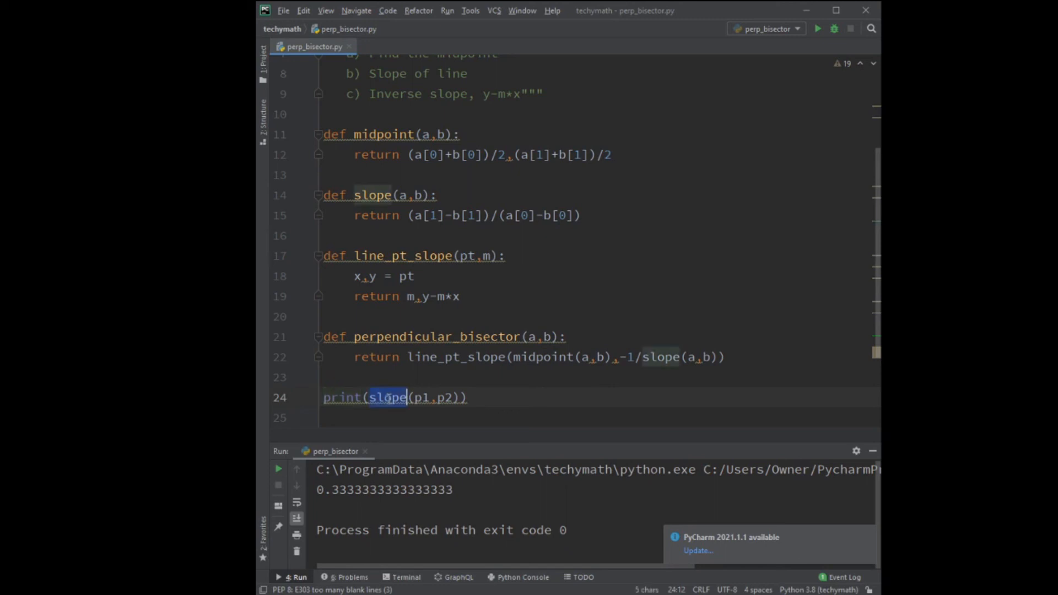
type("perpendicular_bisector")
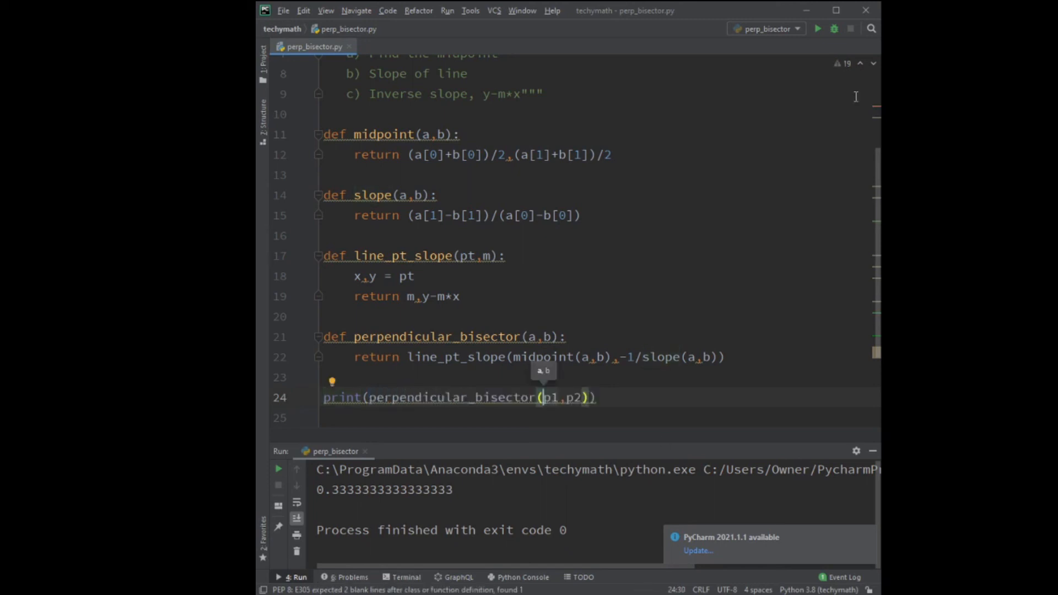
left_click(816, 29)
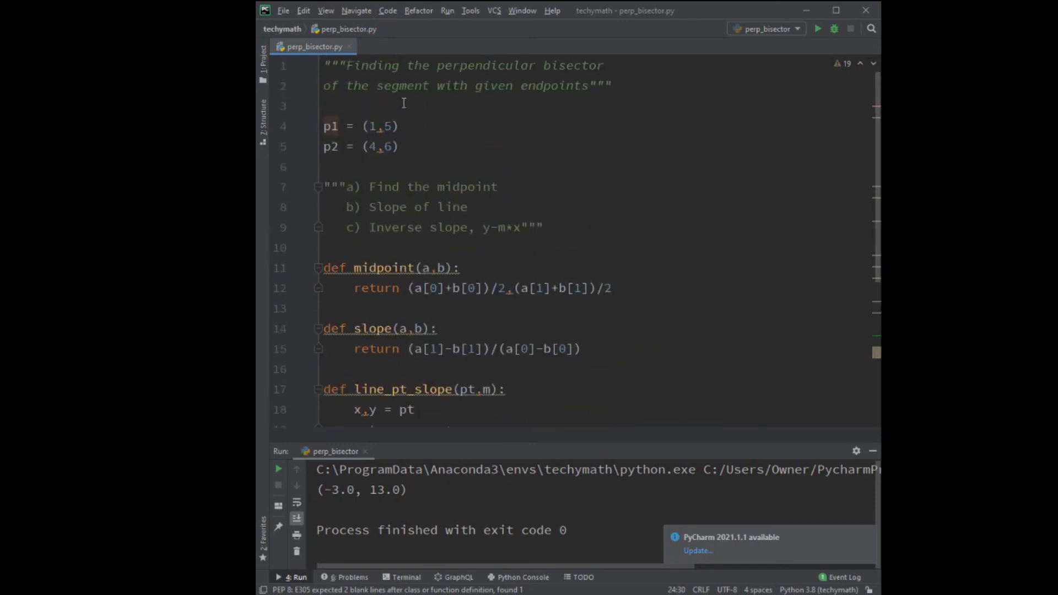
Step: Change the endpoints to p2 = (5,4), then p1 = (5,-8) and p2 = (-2,13), and rerun the script
double_click(386, 125)
type("2")
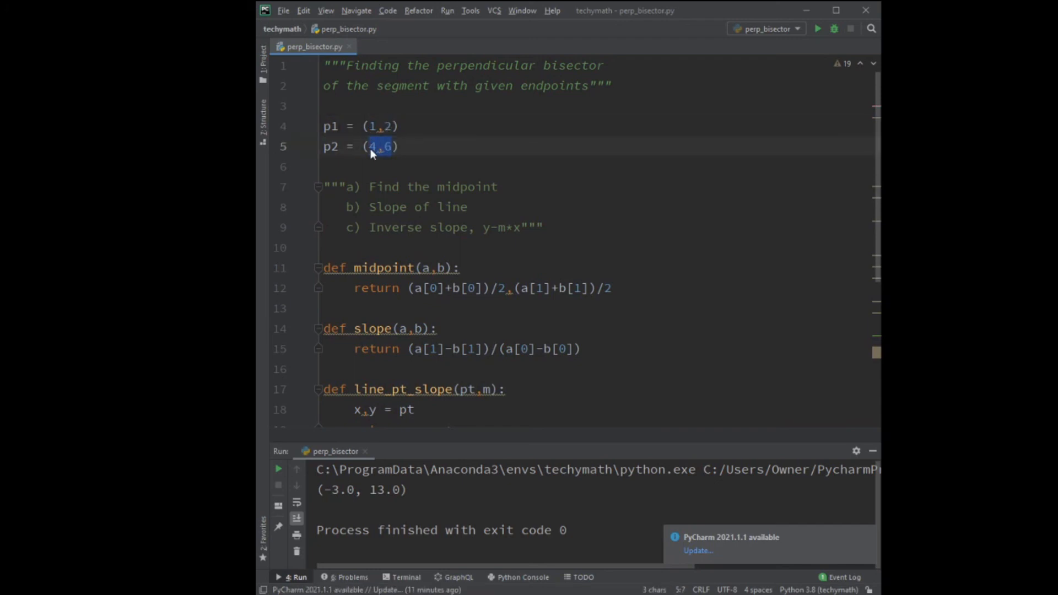
type("5,4")
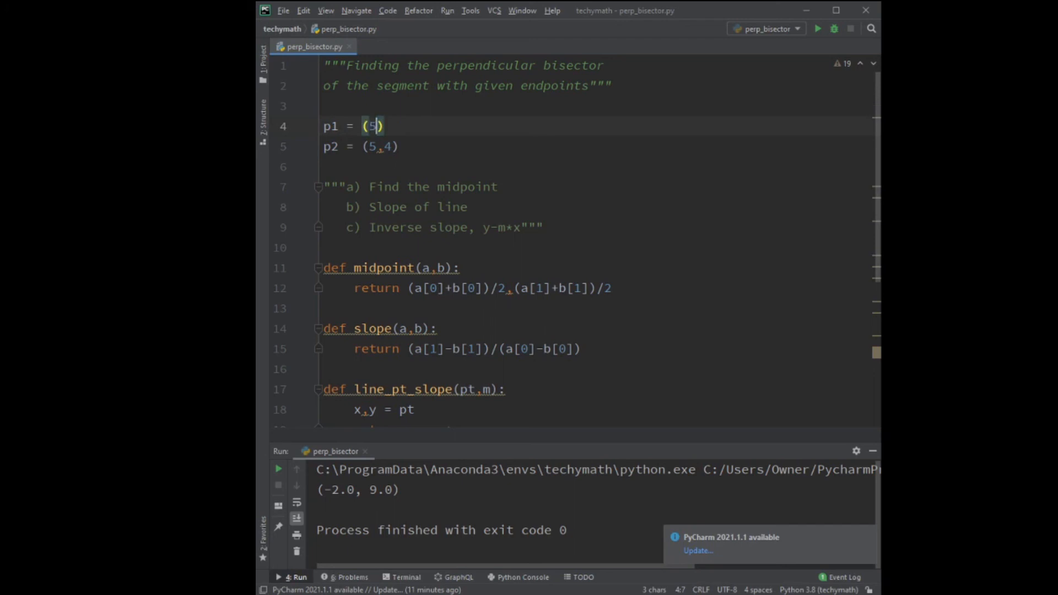
type(",-8")
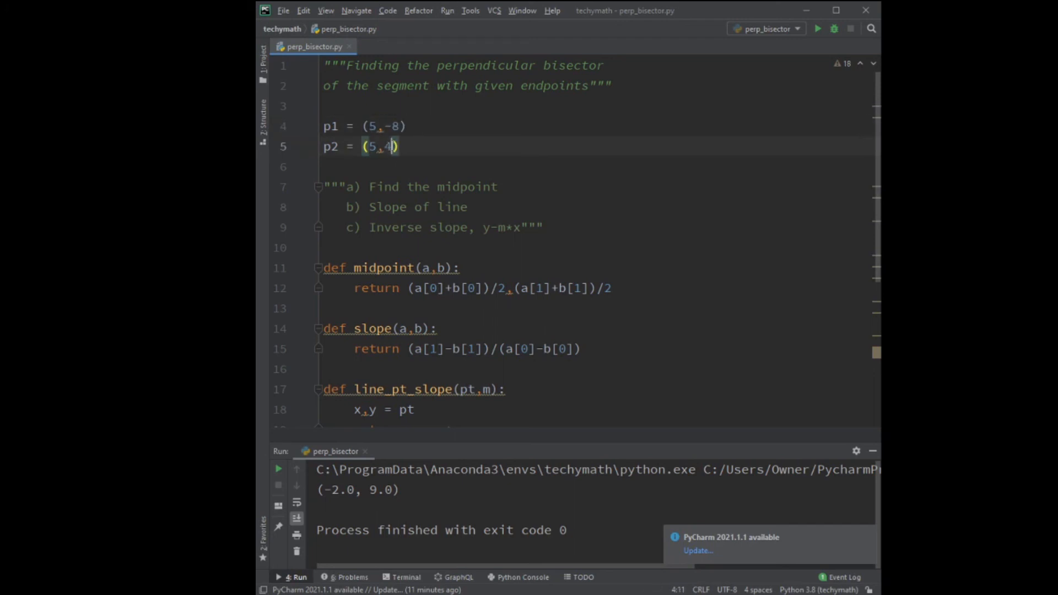
type("-2")
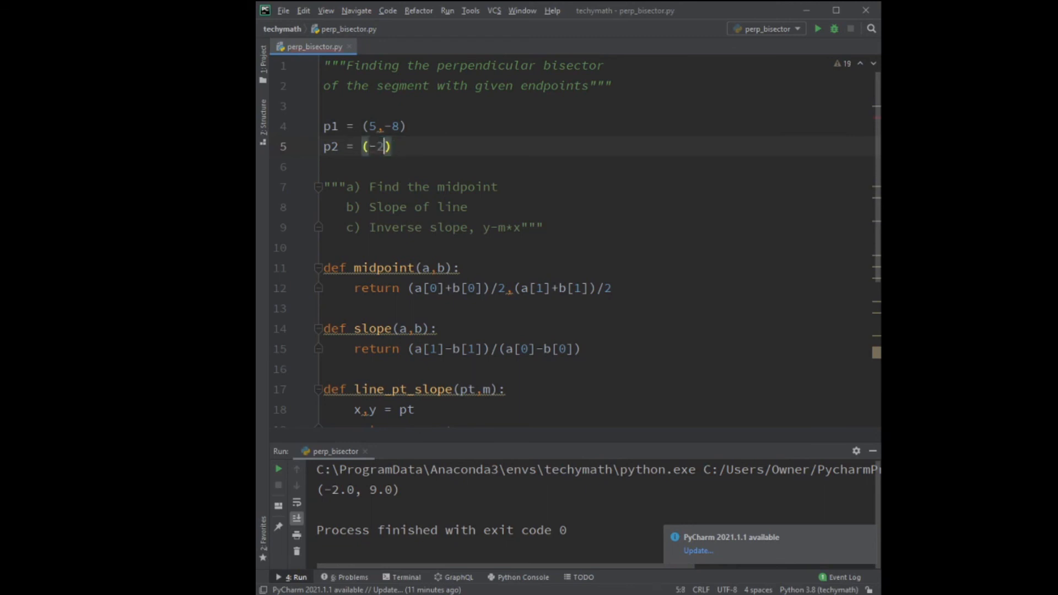
type(",13")
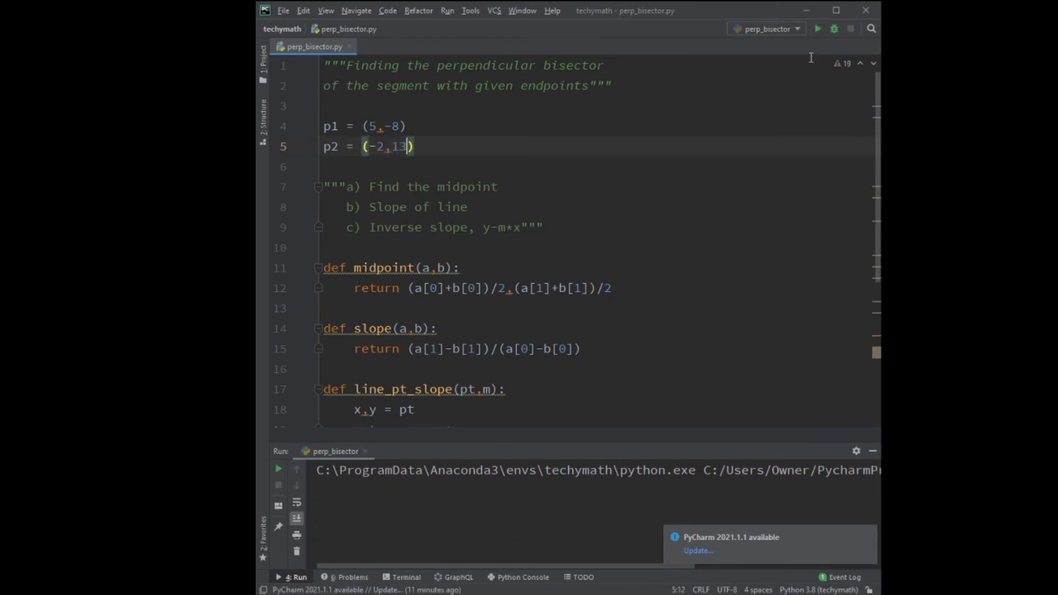
left_click(817, 29)
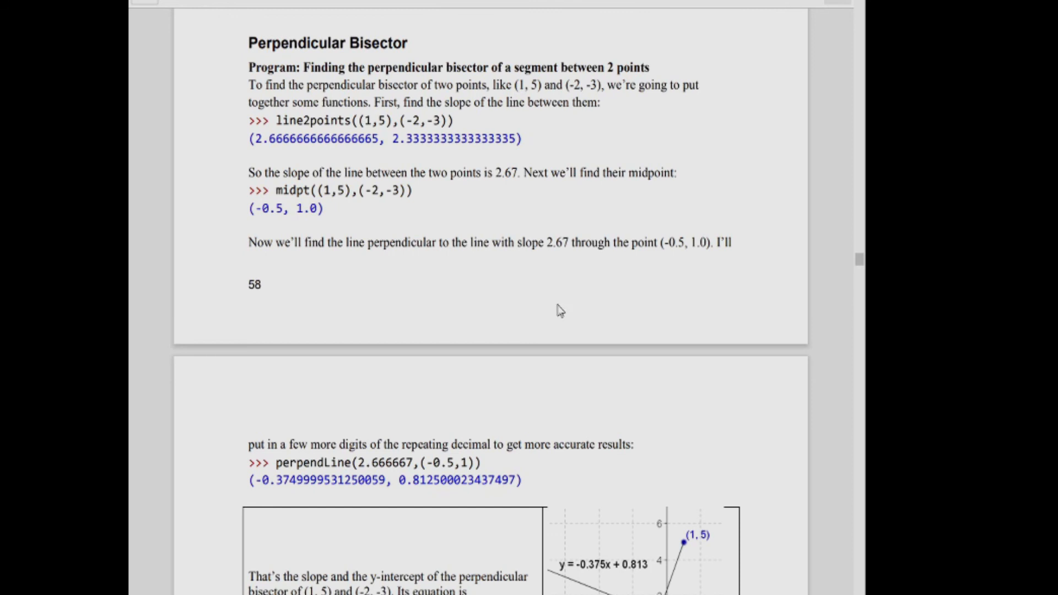
Step: Scroll the book past the perpendicular-bisector pages to Chapter 4's polynomial graphing tool
scroll("down", 3)
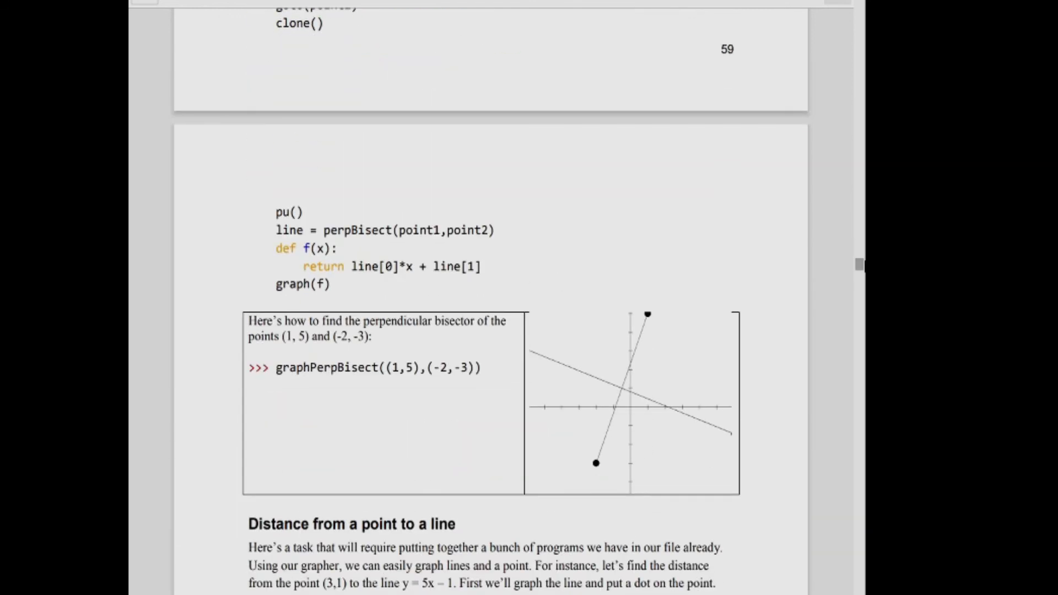
scroll("down", 3)
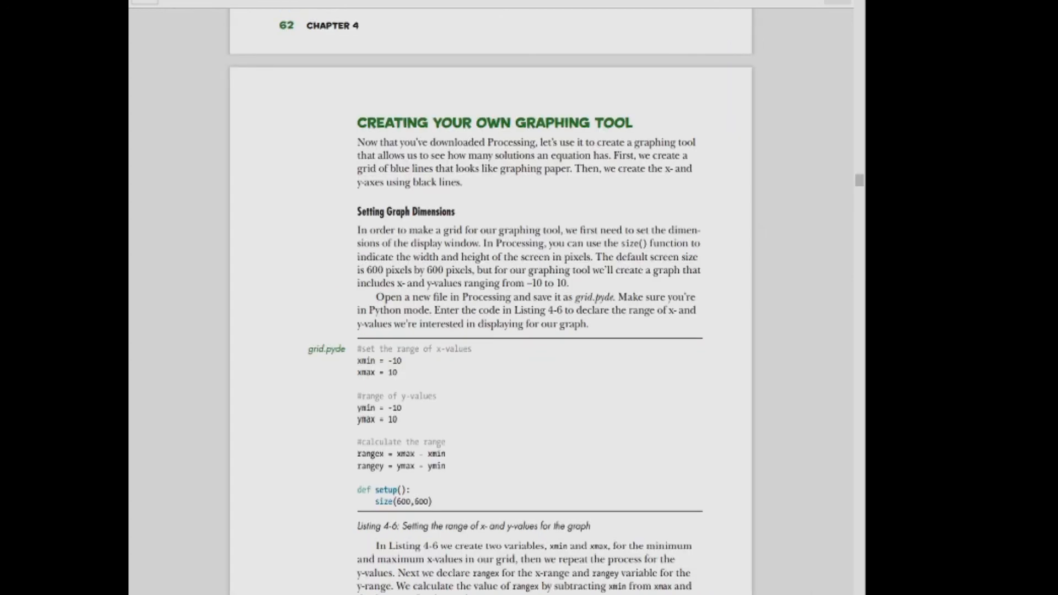
scroll("down", 3)
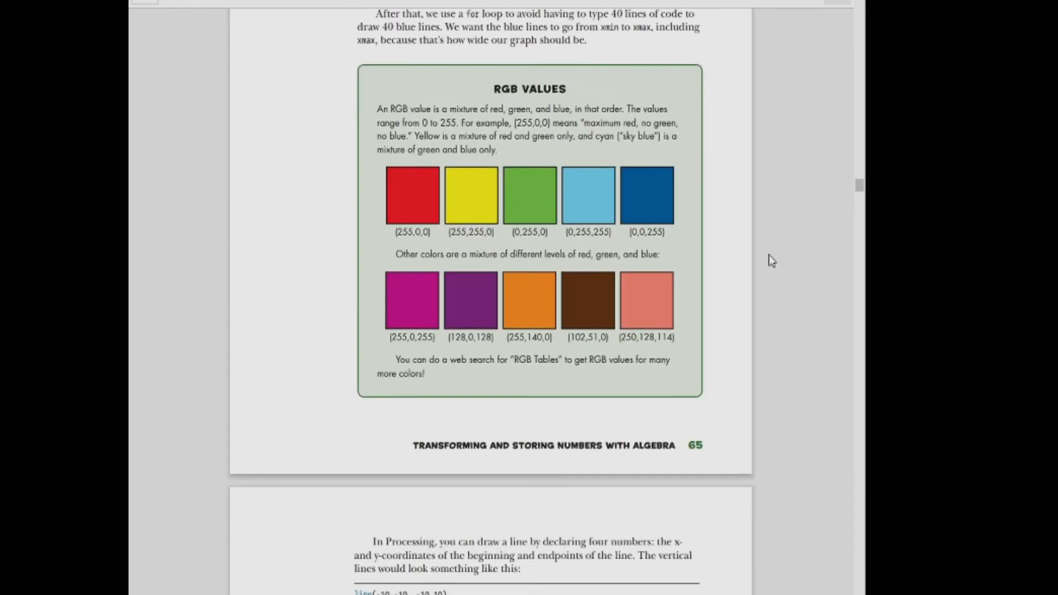
scroll("down", 3)
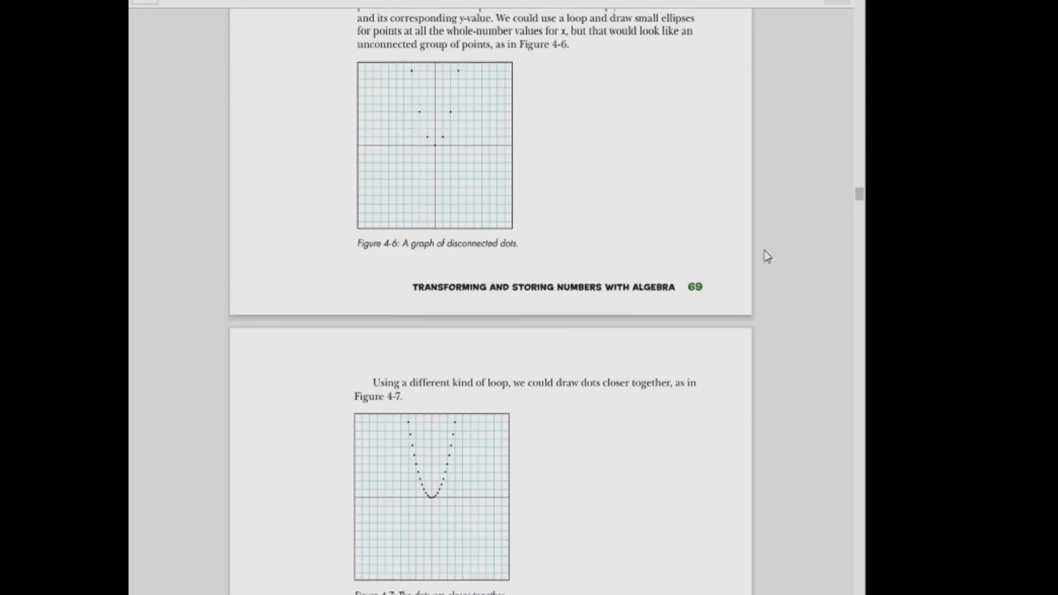
scroll("down", 3)
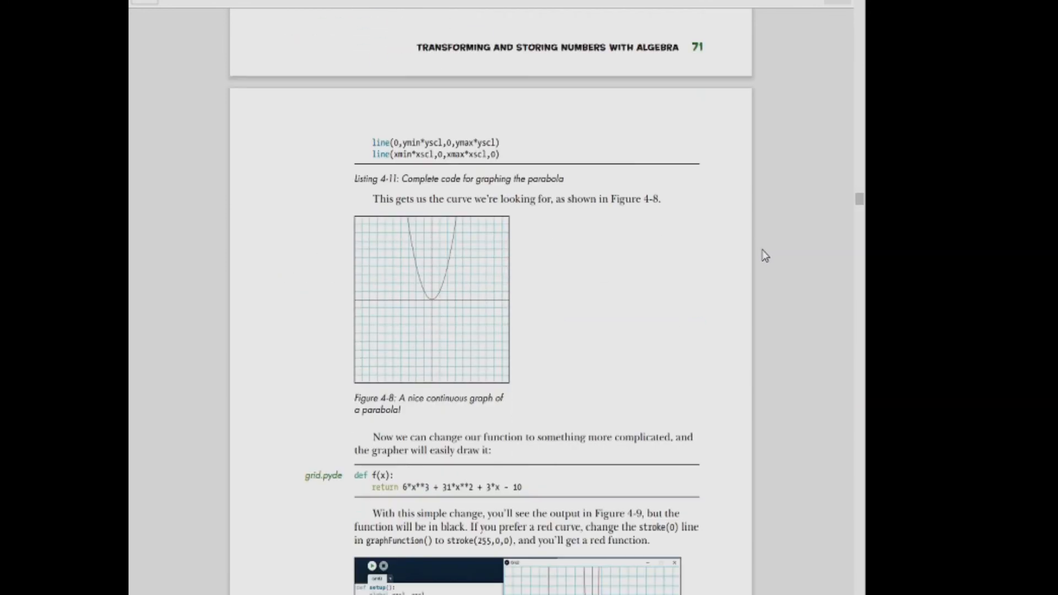
scroll("down", 3)
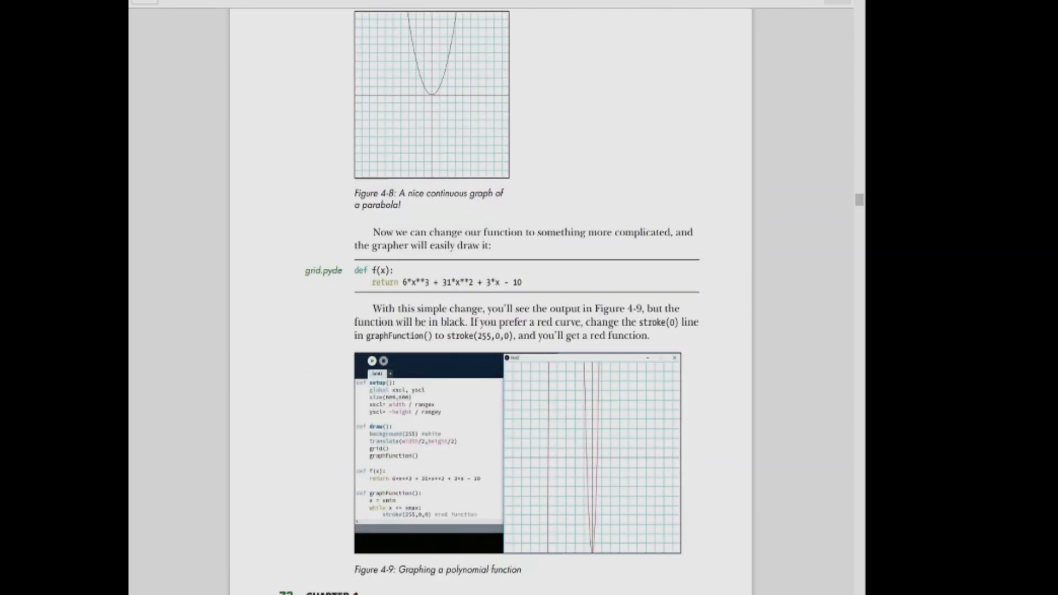